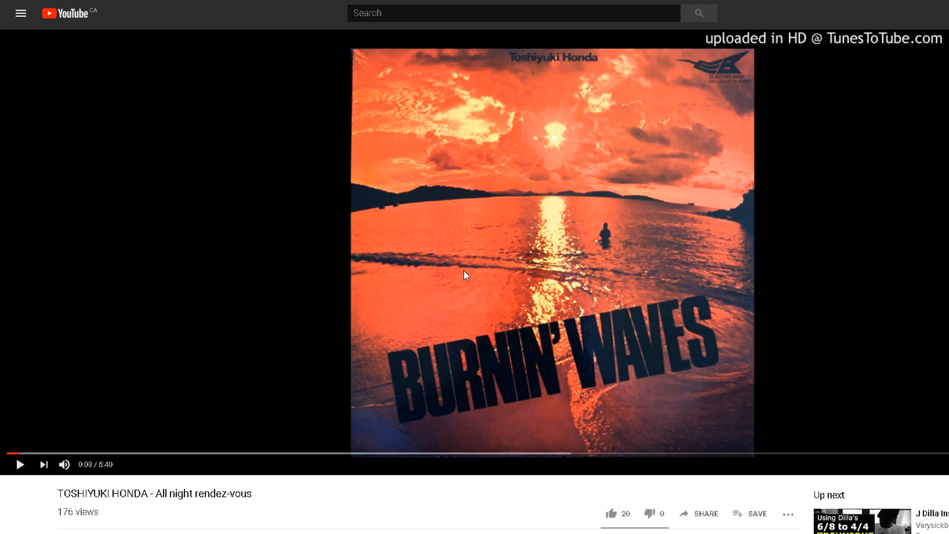
mouse_move(473, 319)
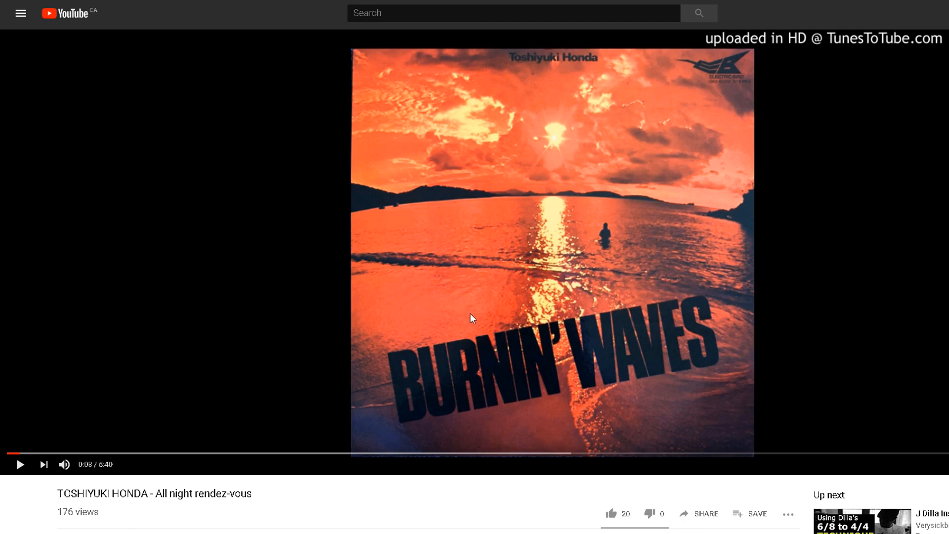
Preview the opening of the All night rendez-vous video, then stop playback
scroll(down, 3)
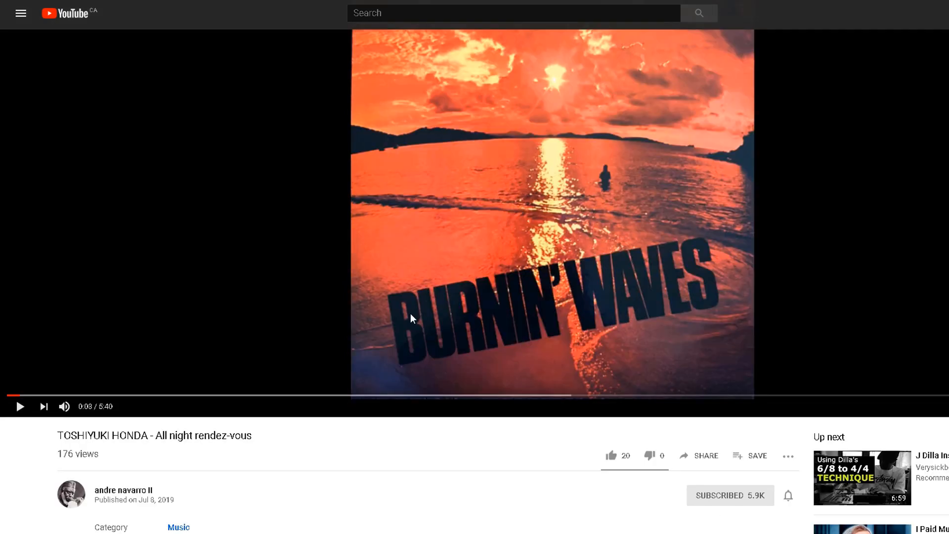
mouse_move(40, 520)
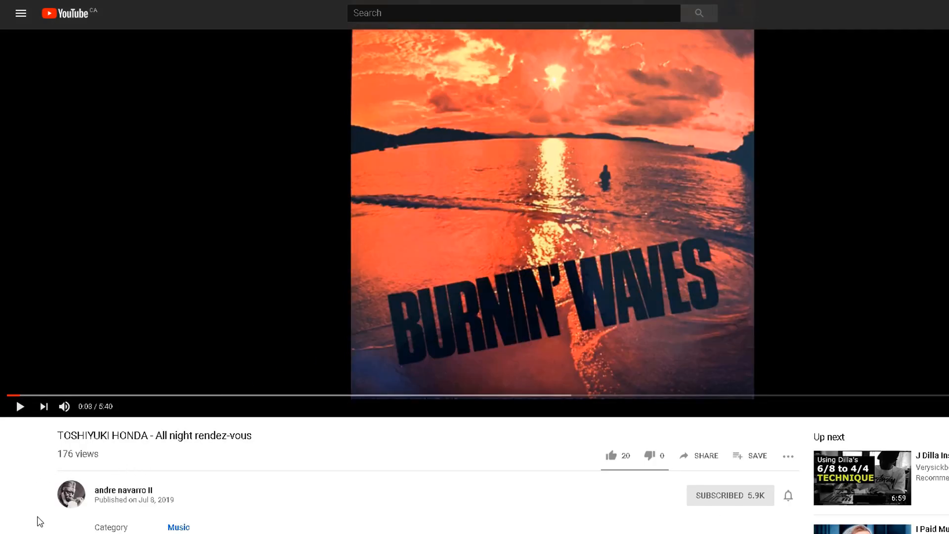
mouse_move(533, 452)
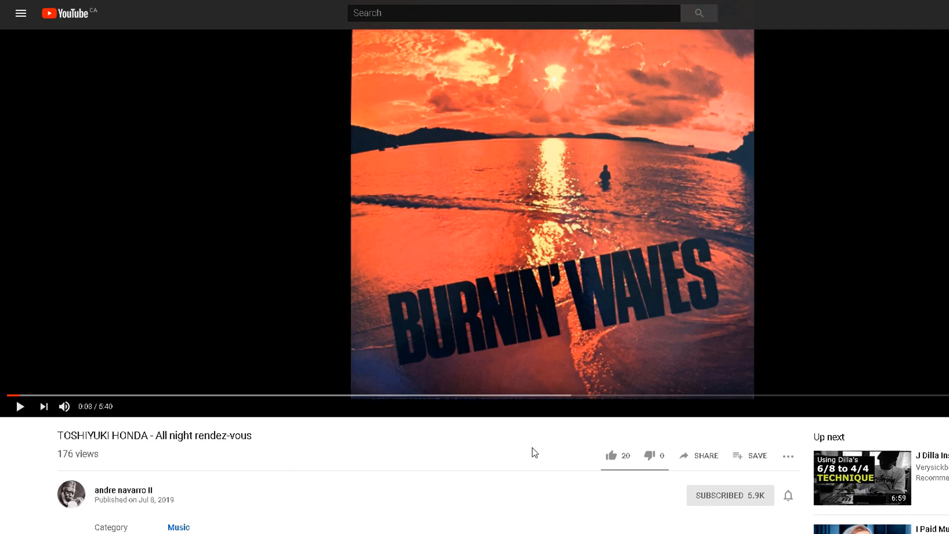
scroll(down, 3)
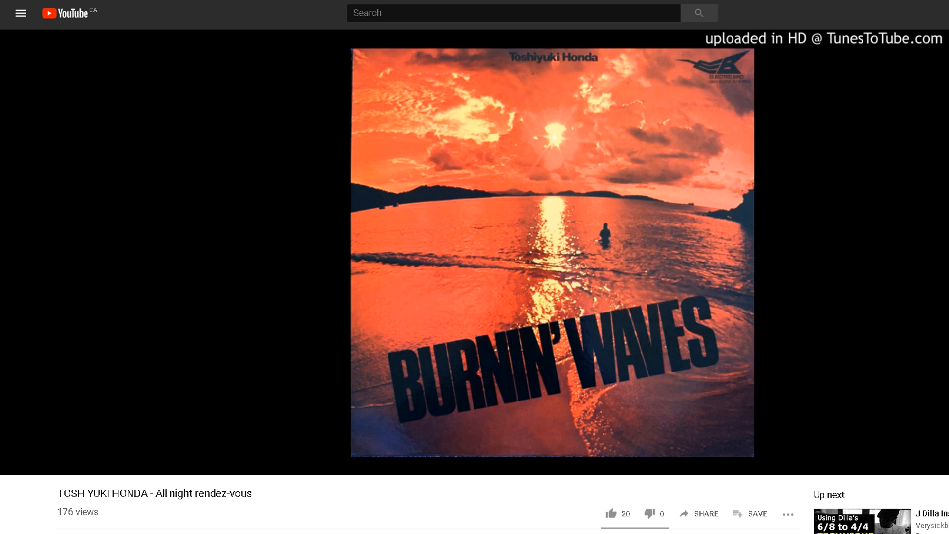
mouse_move(450, 314)
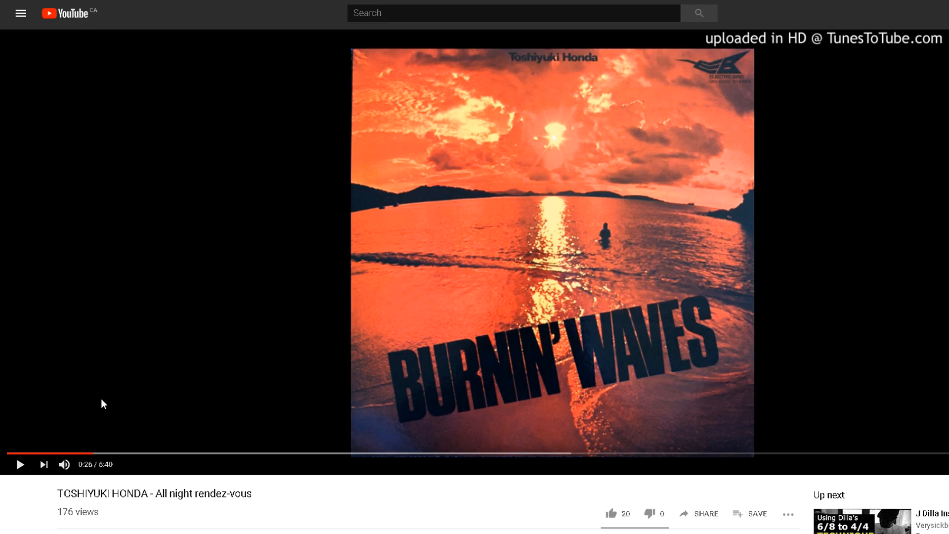
click(224, 524)
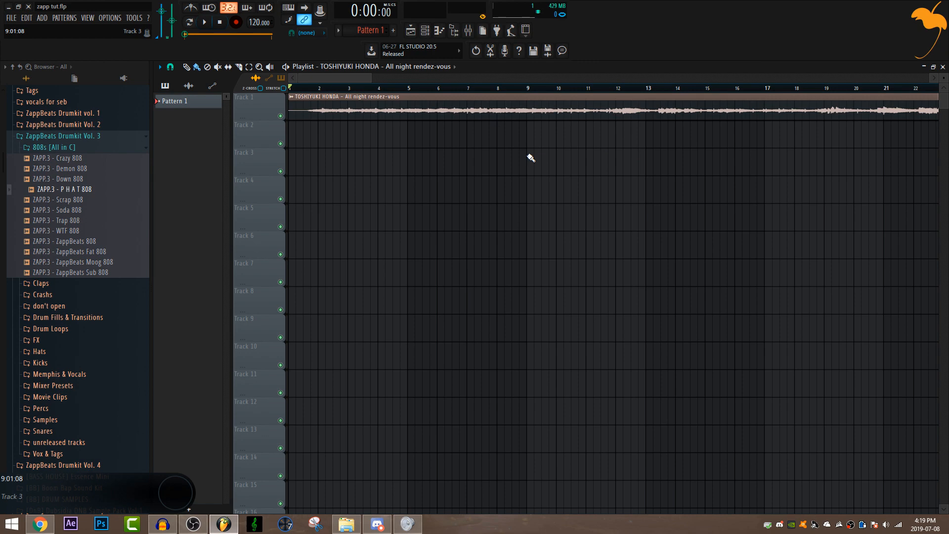
mouse_move(446, 101)
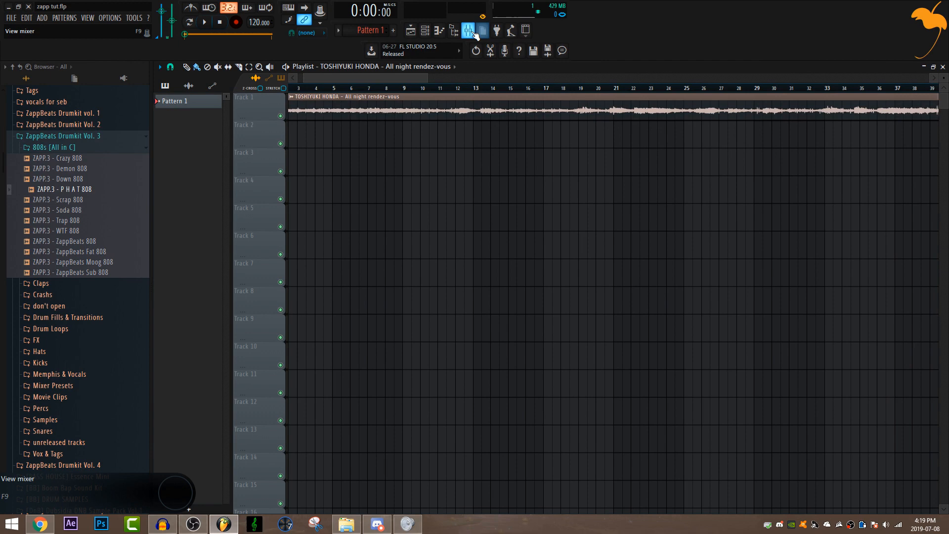
In the Mixer, replace the master Fruity Limiter with Fruity Soft Clipper
click(481, 30)
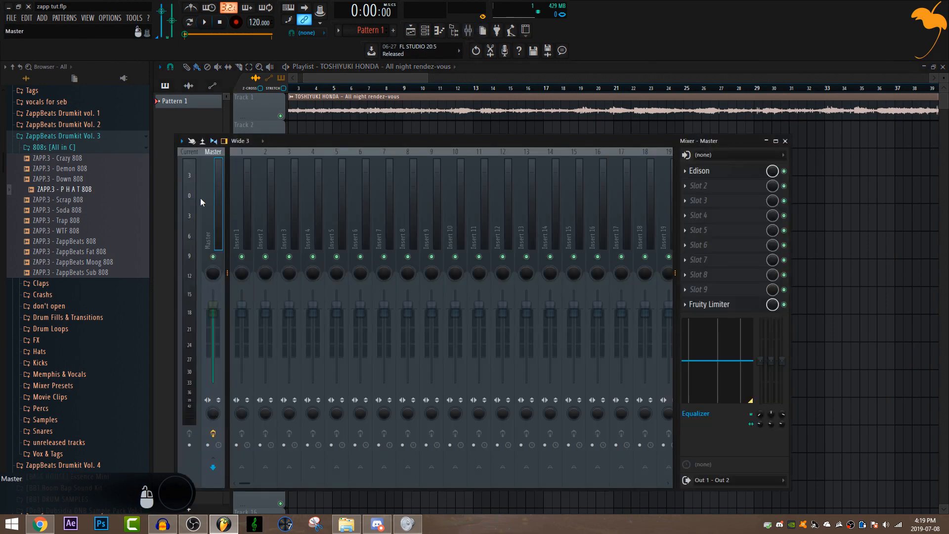
mouse_move(639, 235)
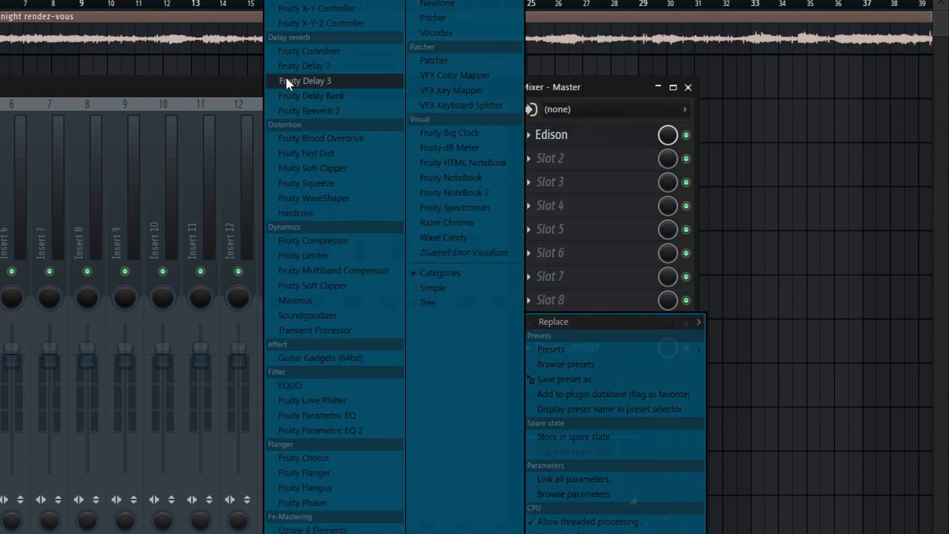
mouse_move(356, 452)
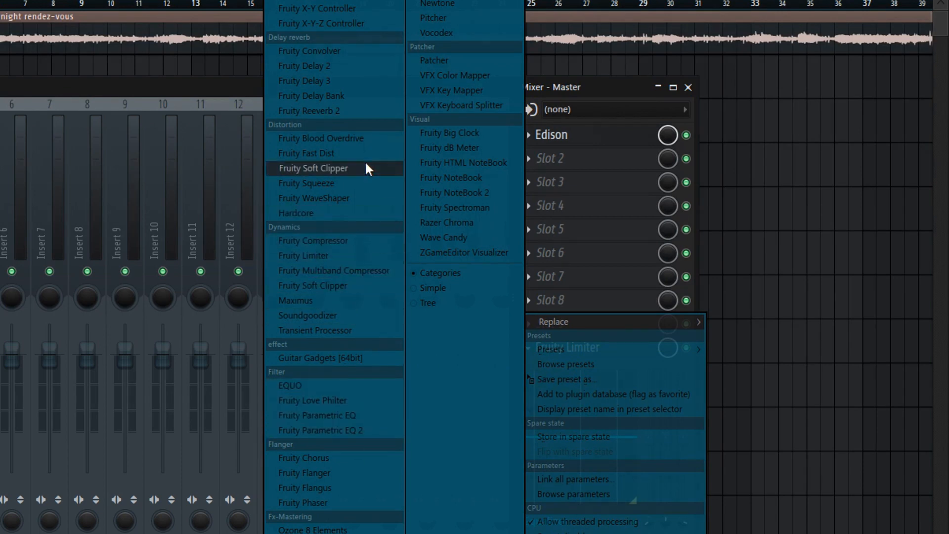
click(314, 168)
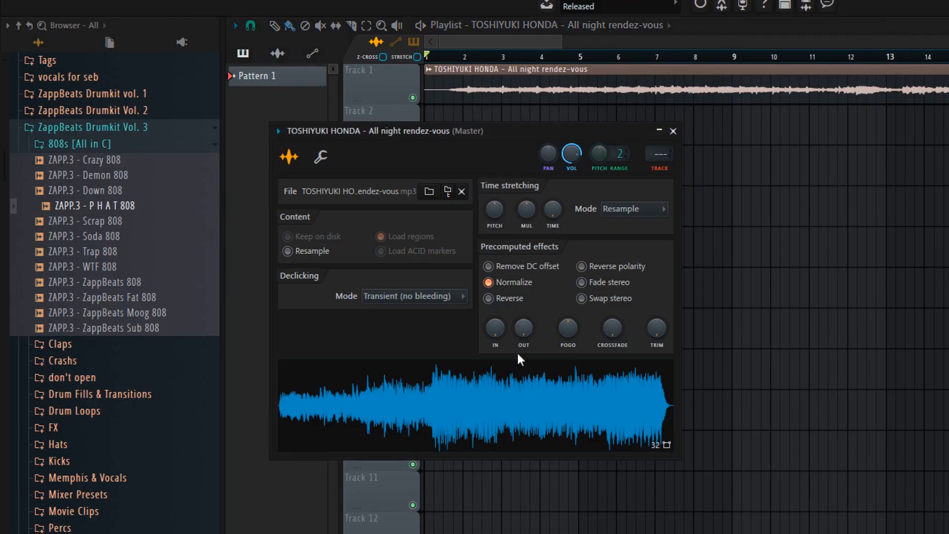
mouse_move(866, 75)
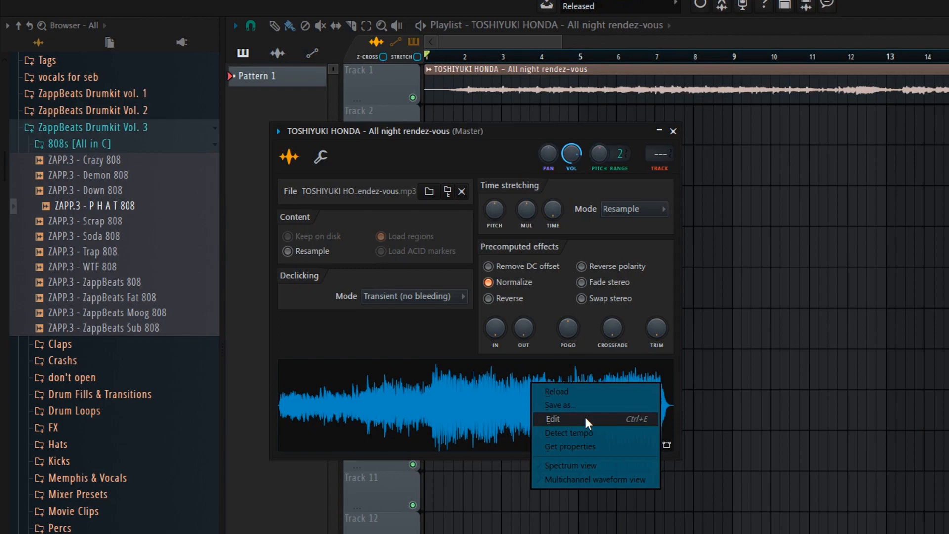
Edit the sax sample in Edison and select the section 0:22.443 to 0:36.505
click(552, 419)
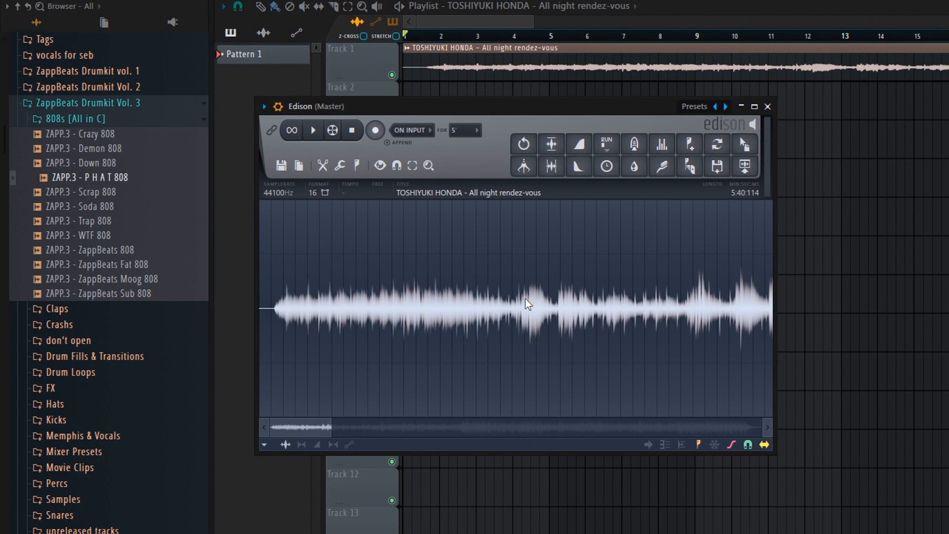
mouse_move(511, 309)
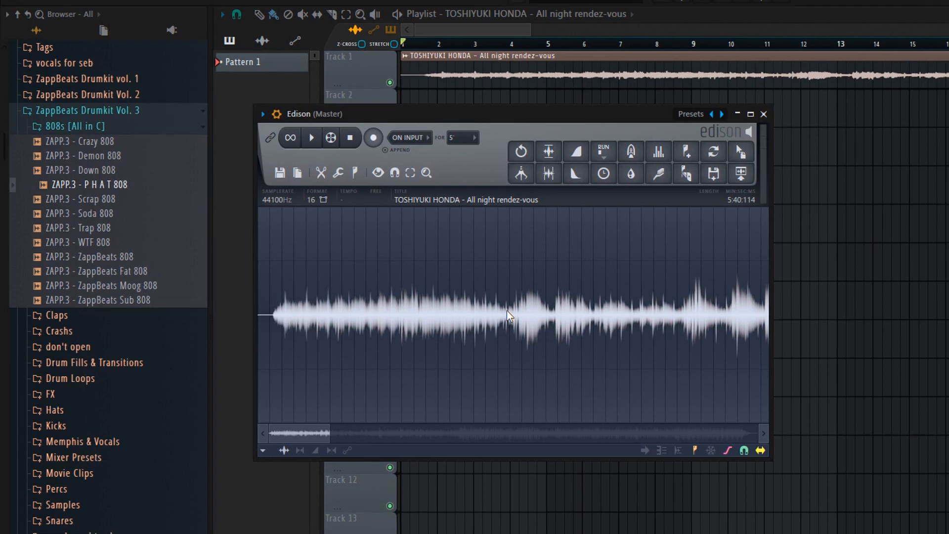
click(311, 138)
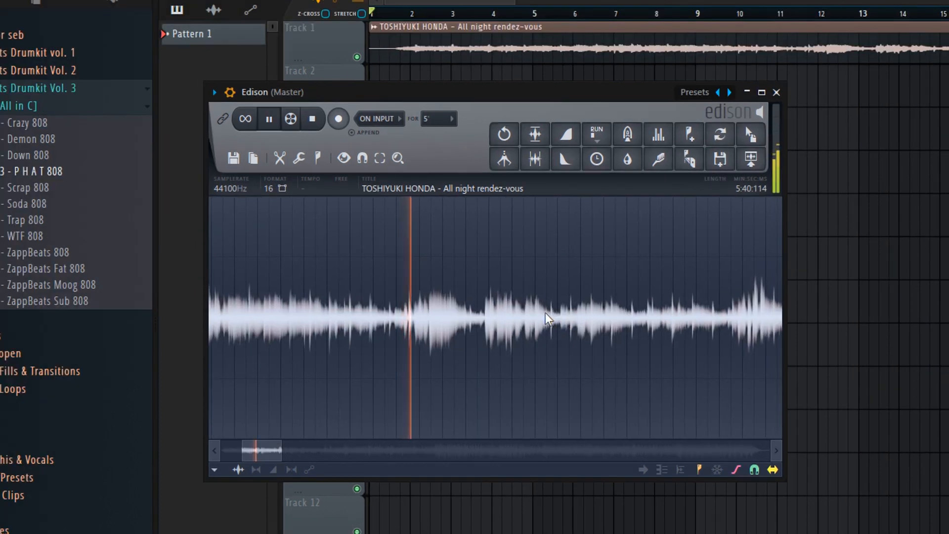
click(269, 119)
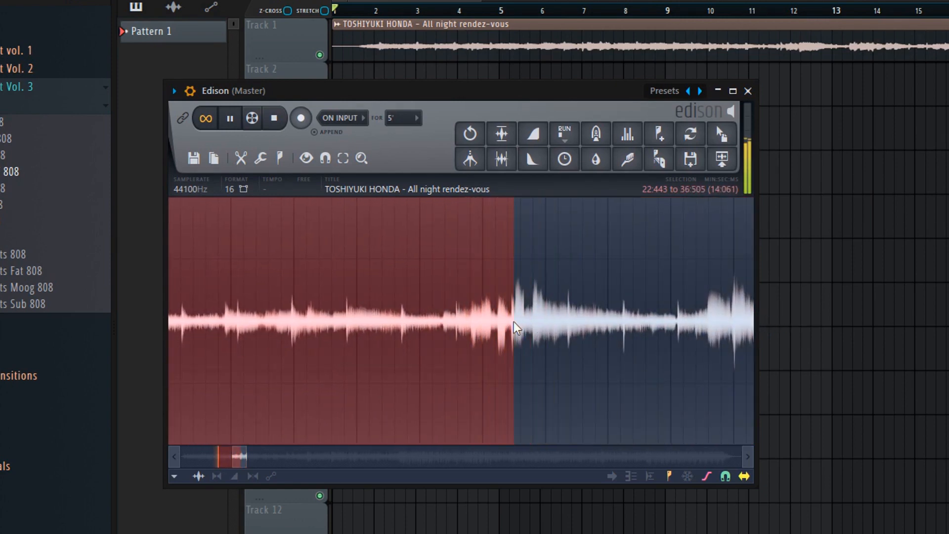
click(230, 118)
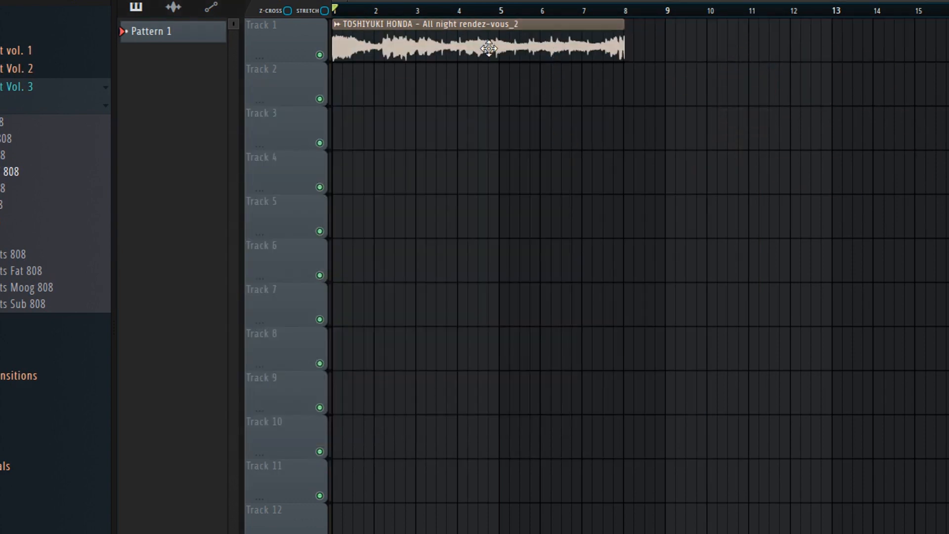
Stretch the chopped clip to 8 bars and check the loop against the metronome
double_click(478, 46)
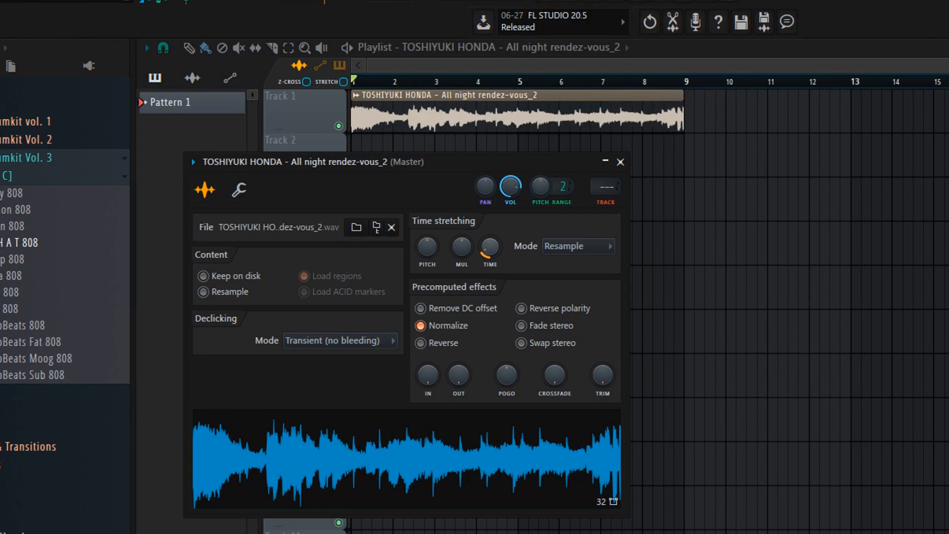
click(619, 161)
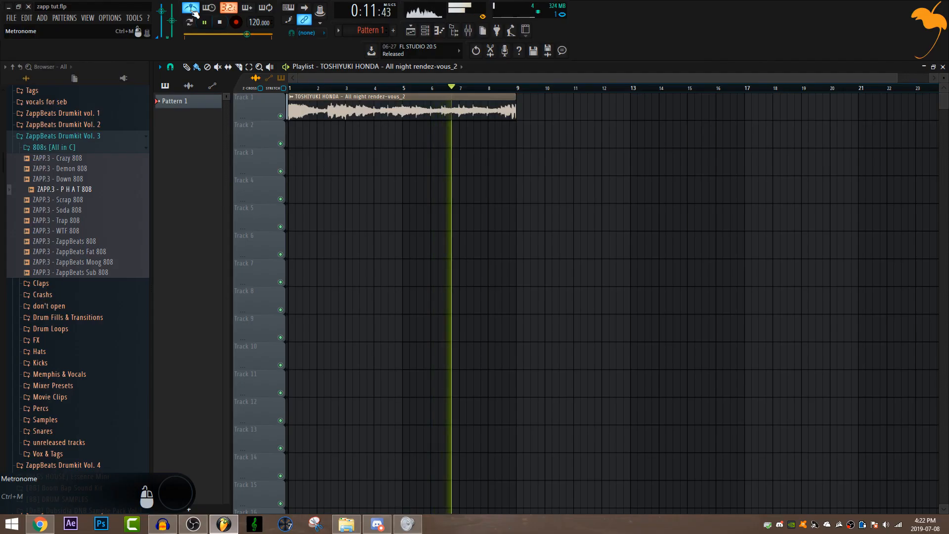
click(199, 21)
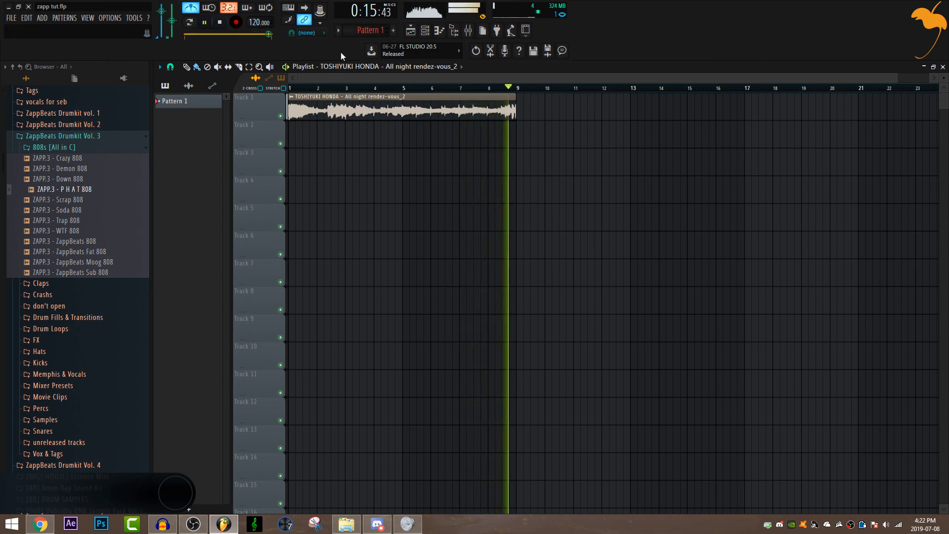
click(219, 22)
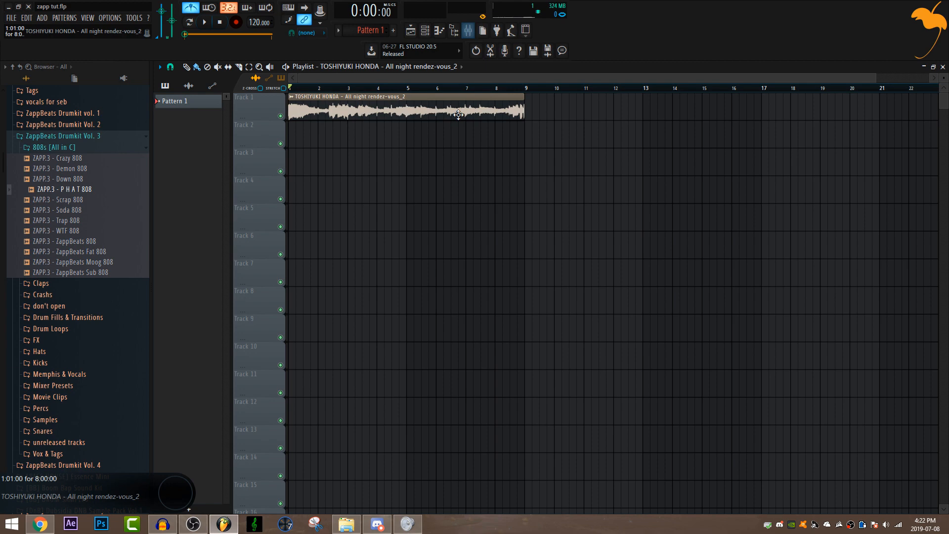
click(465, 30)
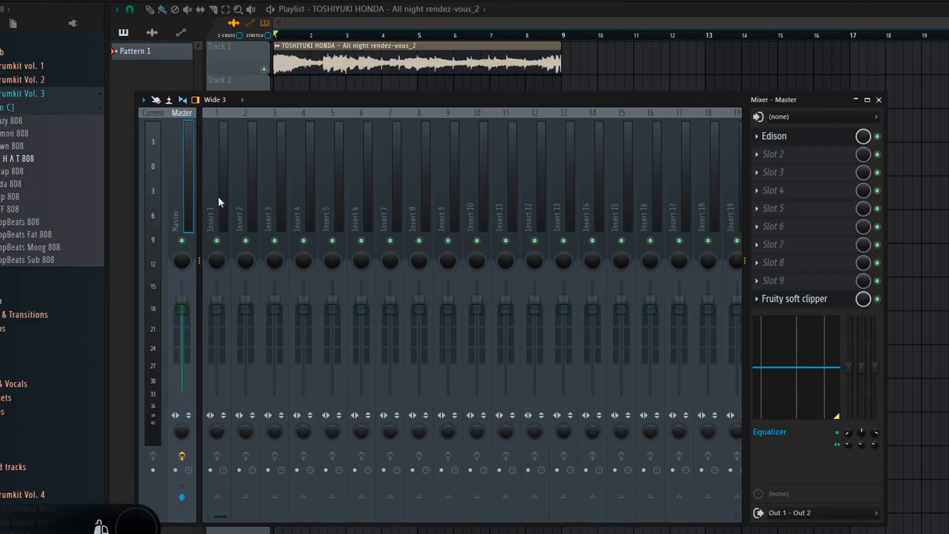
Send the sax sample to mixer Insert 1 and set the tempo to 109 BPM
click(216, 182)
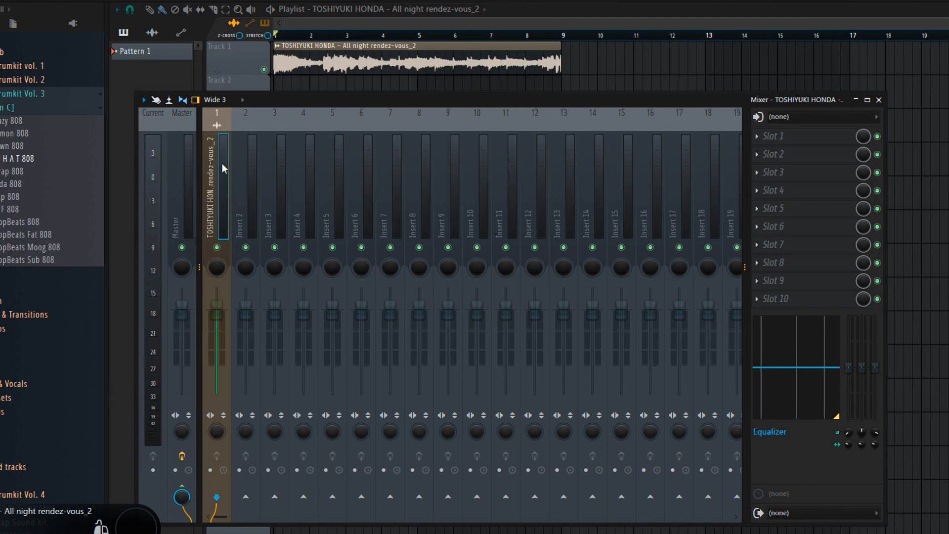
mouse_move(216, 192)
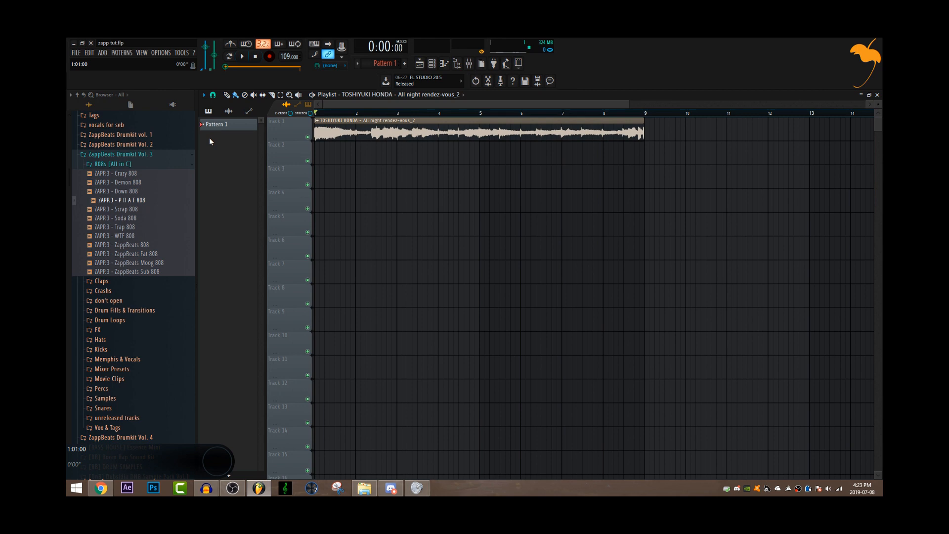
scroll(down, 3)
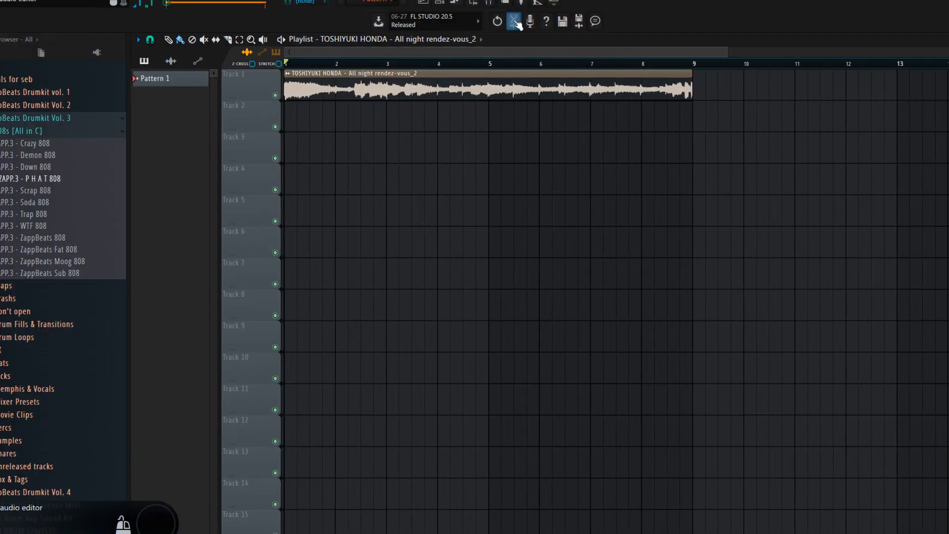
Load Fruity Parametric EQ 2 on insert 1 and shape band 1 into a low cut
click(512, 21)
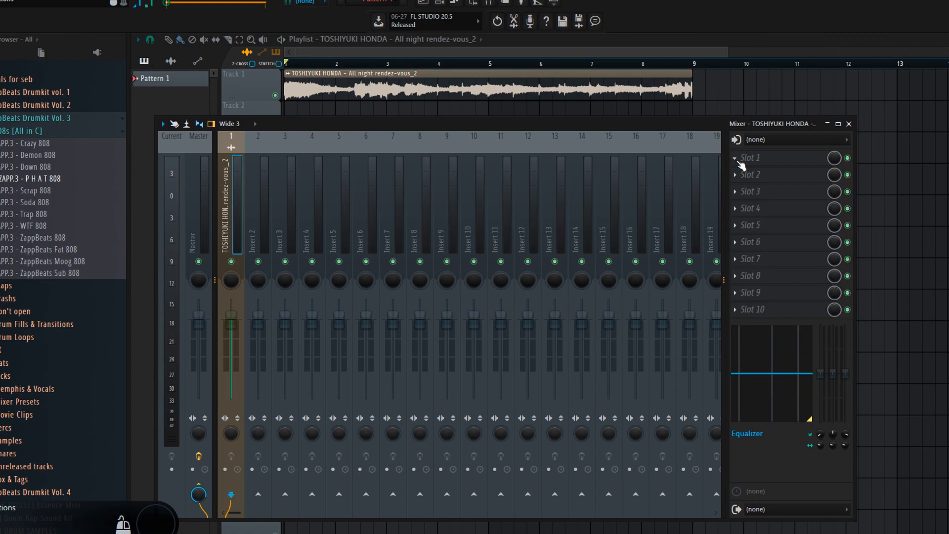
click(735, 158)
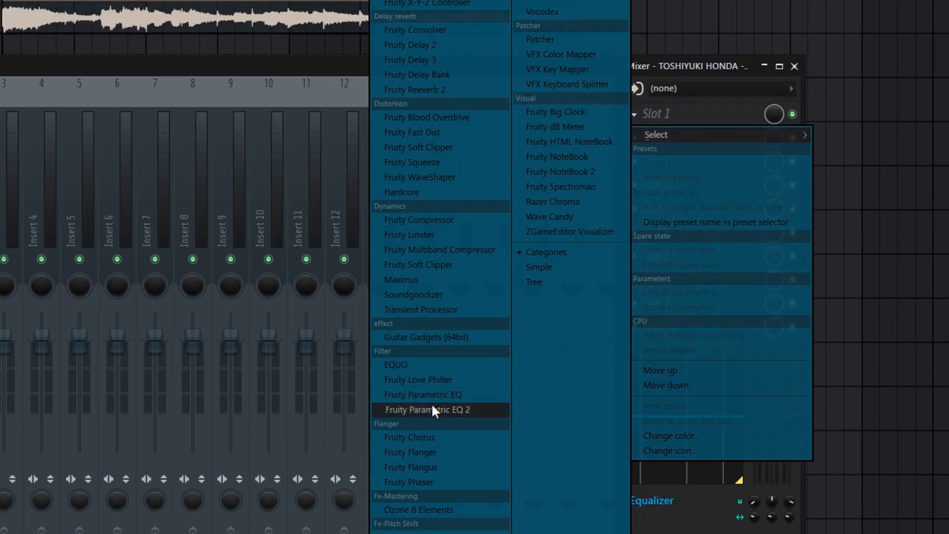
click(427, 409)
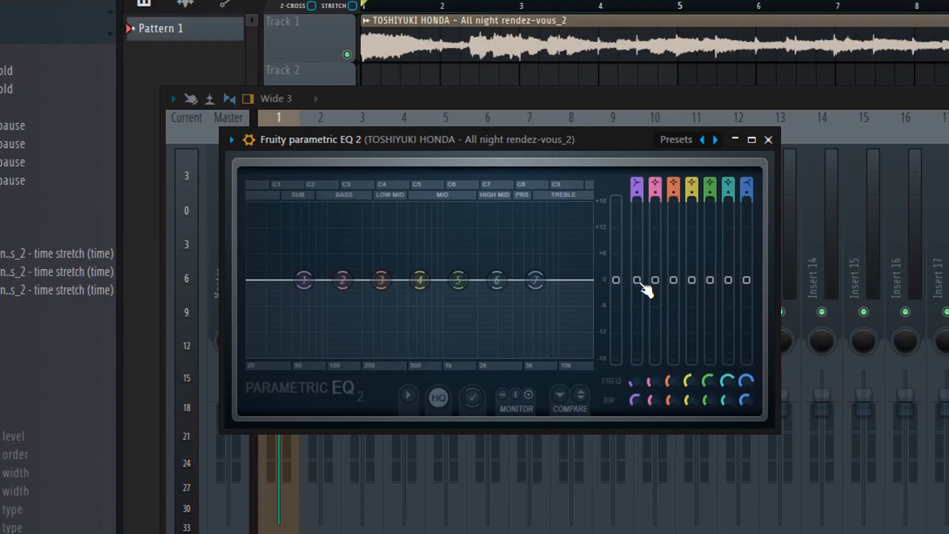
mouse_move(652, 286)
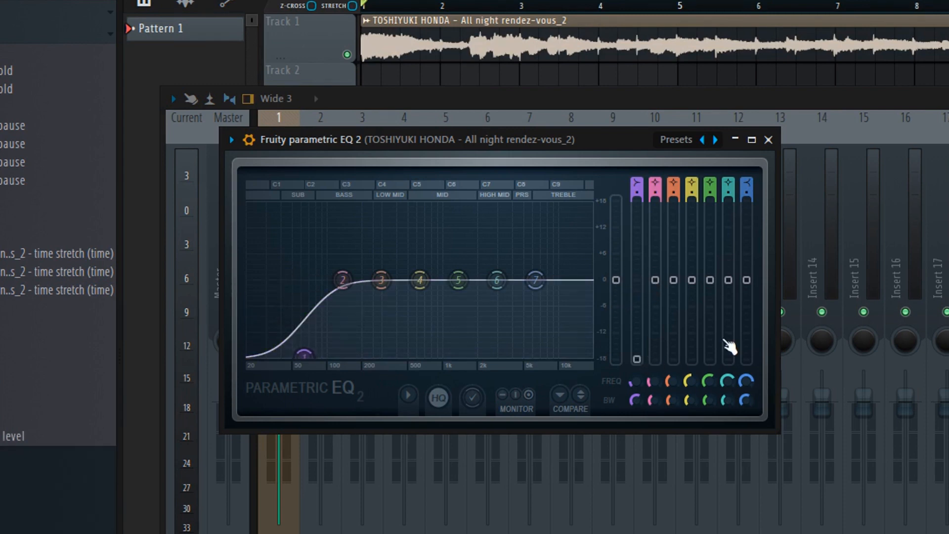
mouse_move(633, 194)
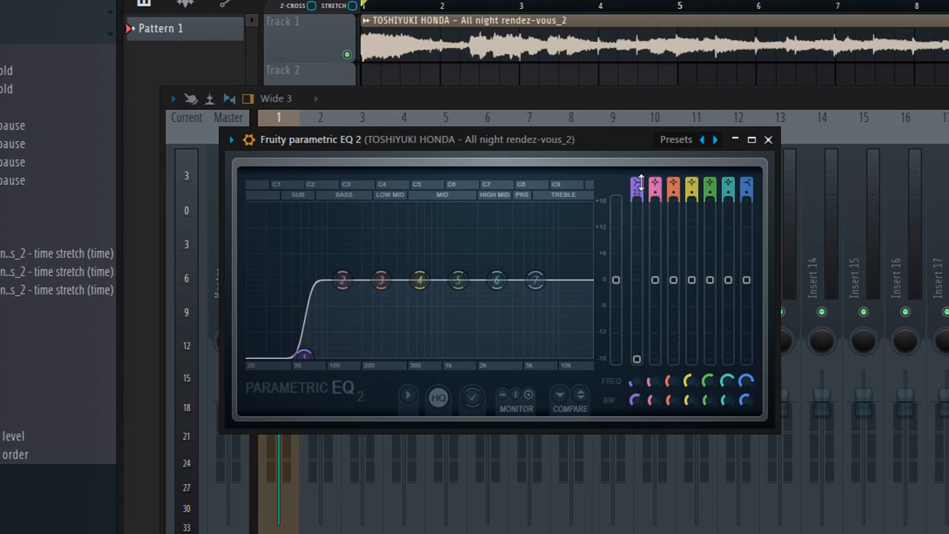
mouse_move(633, 196)
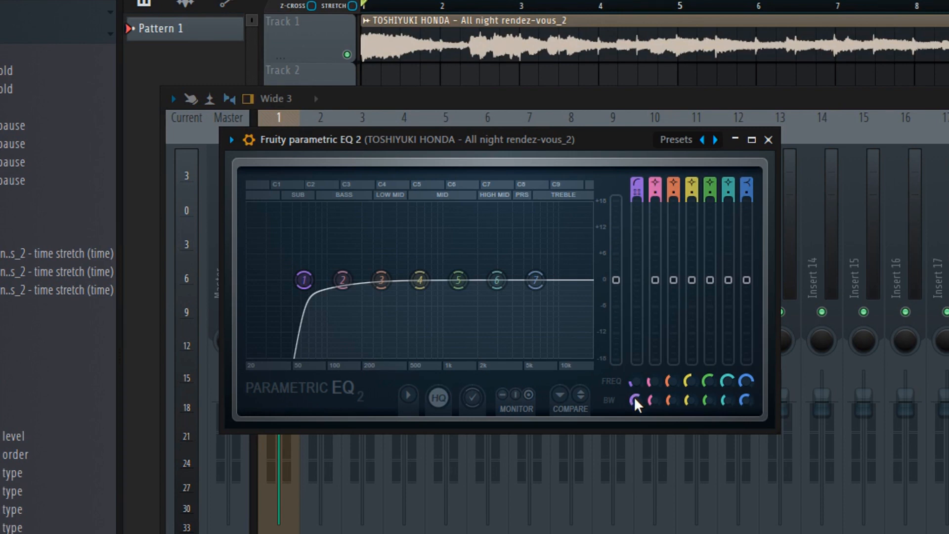
click(303, 279)
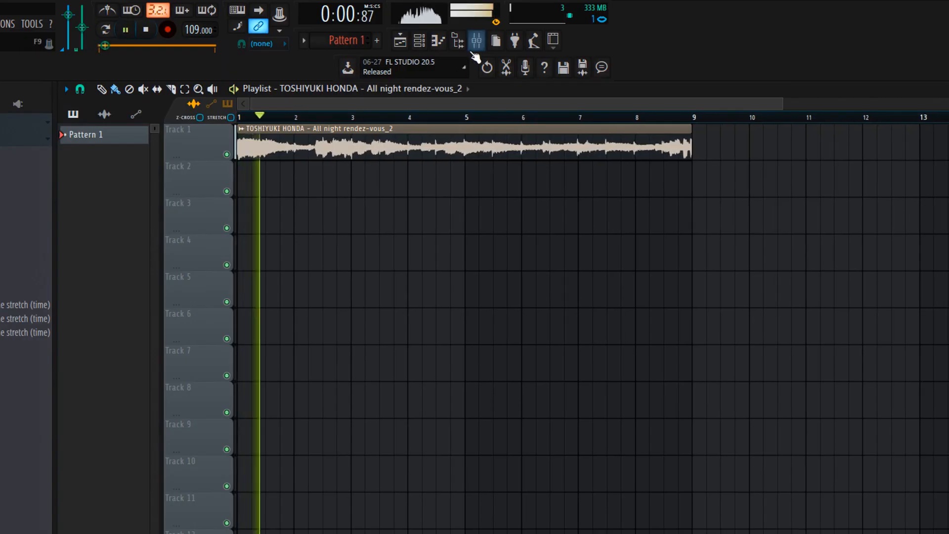
Add Fruity Reeverb 2 to slot 2 of the sax insert, after the EQ
click(475, 41)
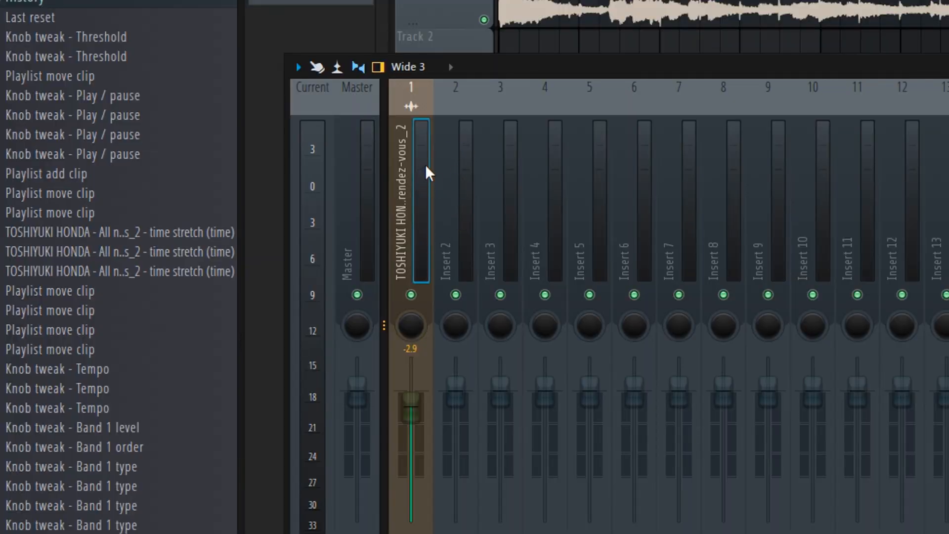
mouse_move(424, 165)
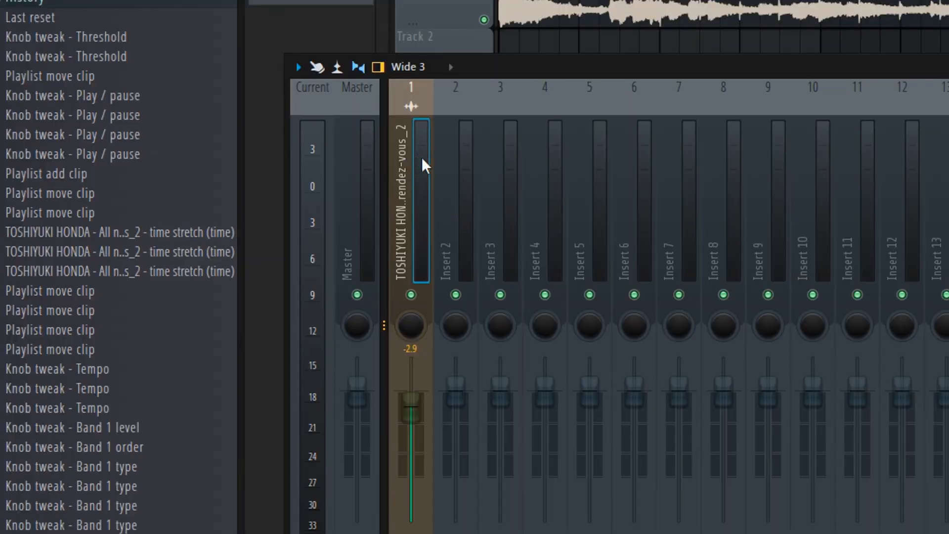
mouse_move(416, 150)
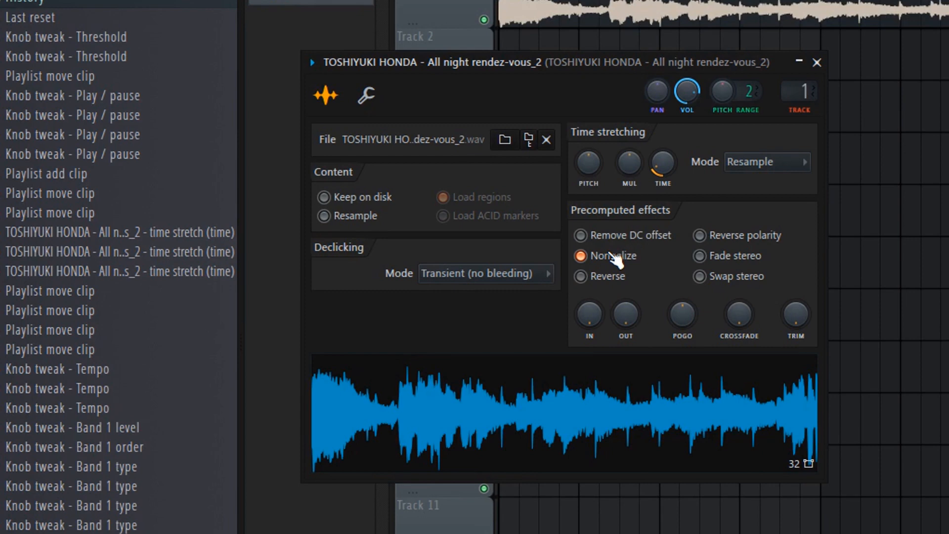
mouse_move(589, 317)
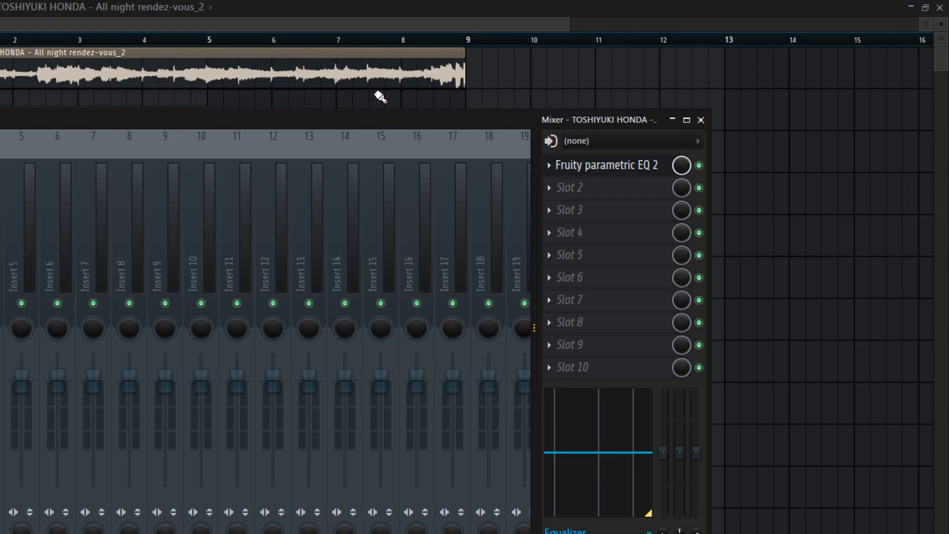
click(570, 186)
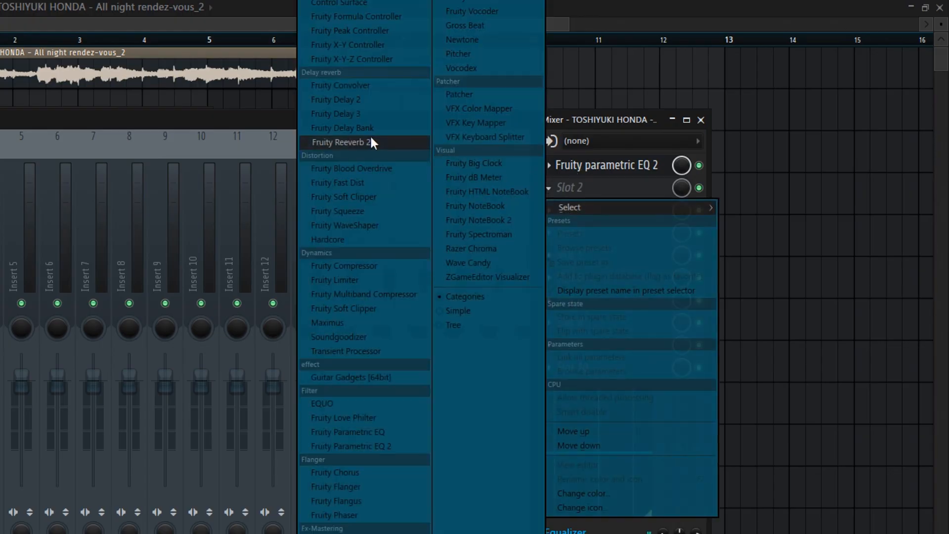
click(342, 142)
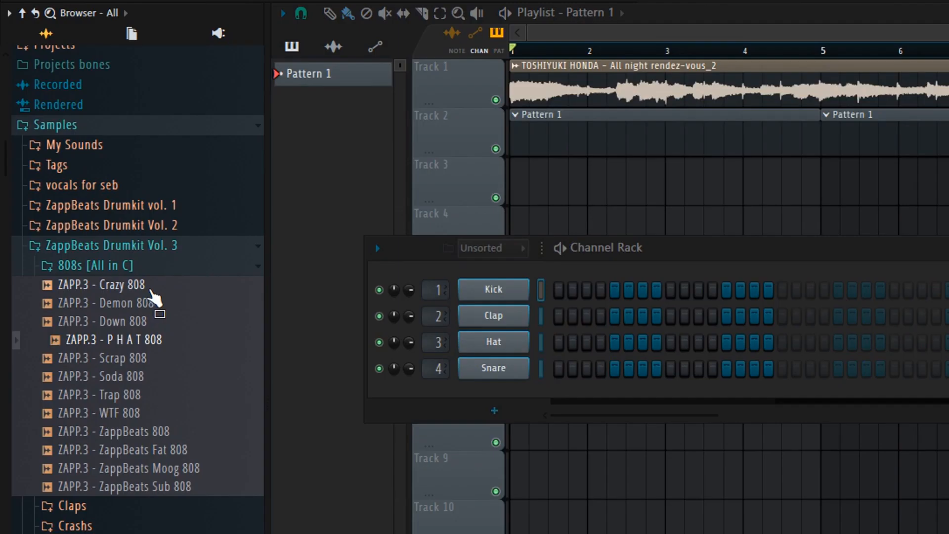
mouse_move(200, 288)
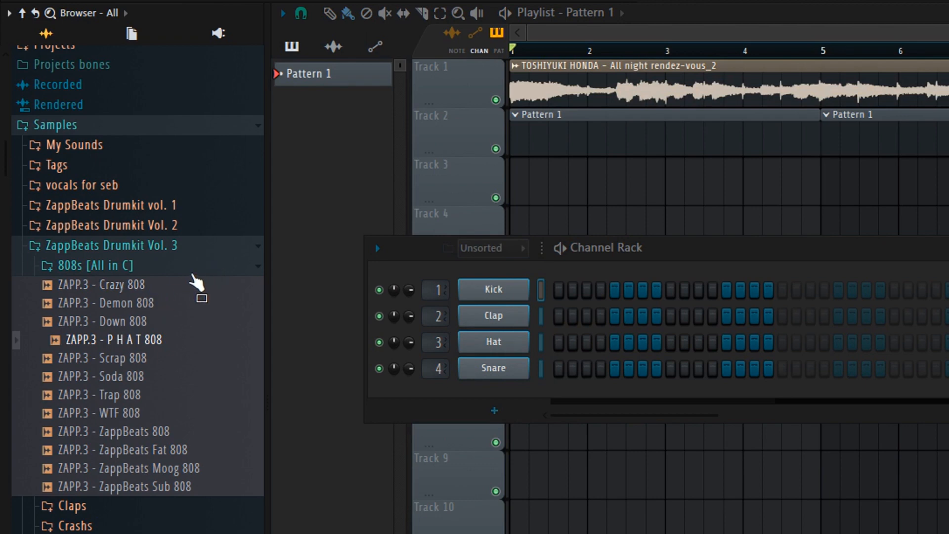
mouse_move(128, 251)
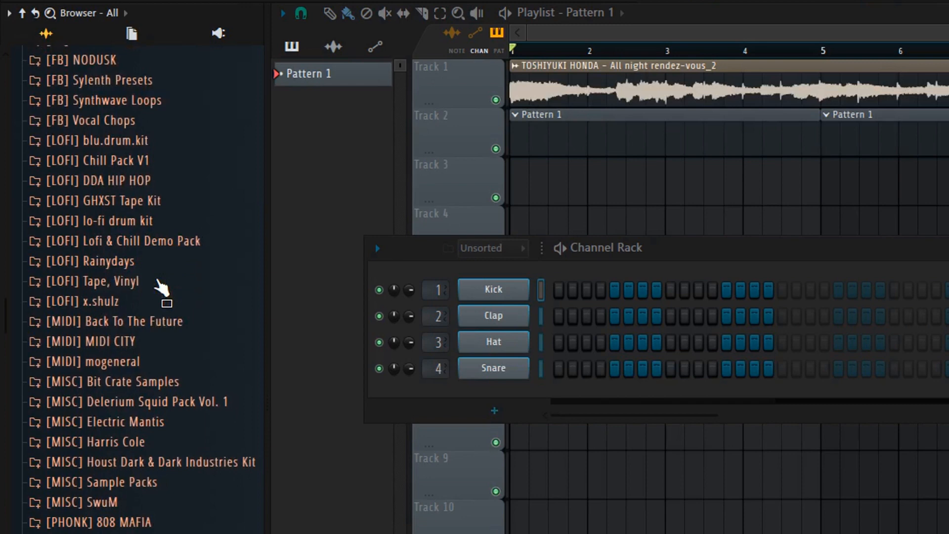
Browse ZappBeats Drumkit Snares and load ZAPP.2 - Devil Snare onto the Snare channel
scroll(down, 3)
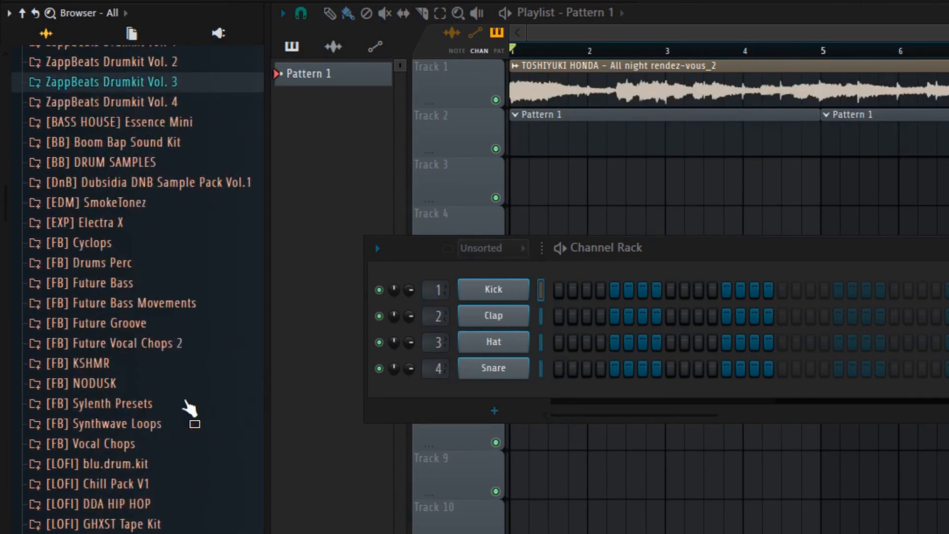
scroll(up, 3)
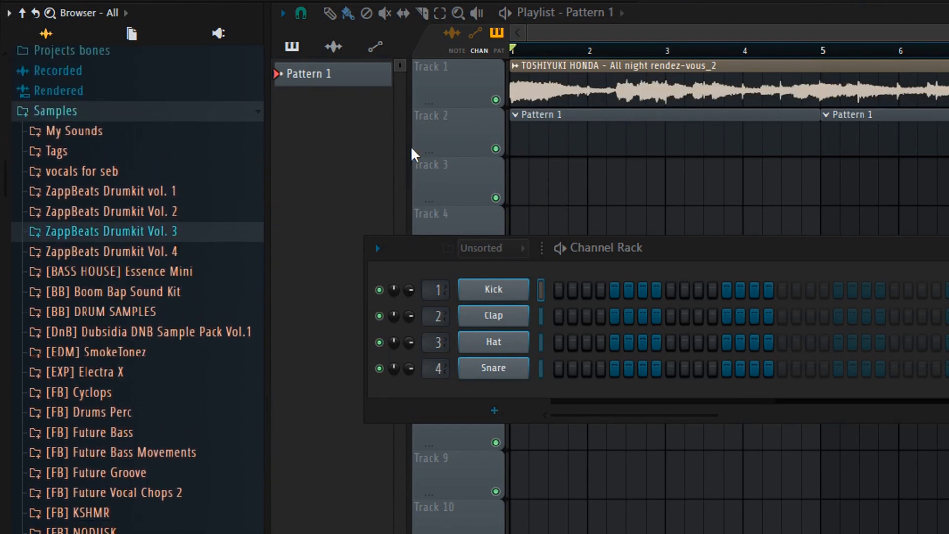
click(112, 231)
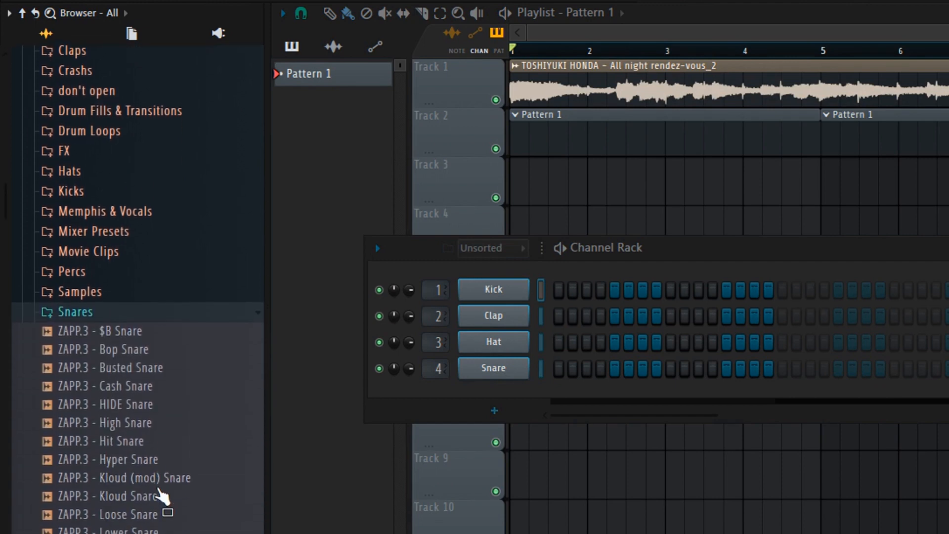
scroll(down, 3)
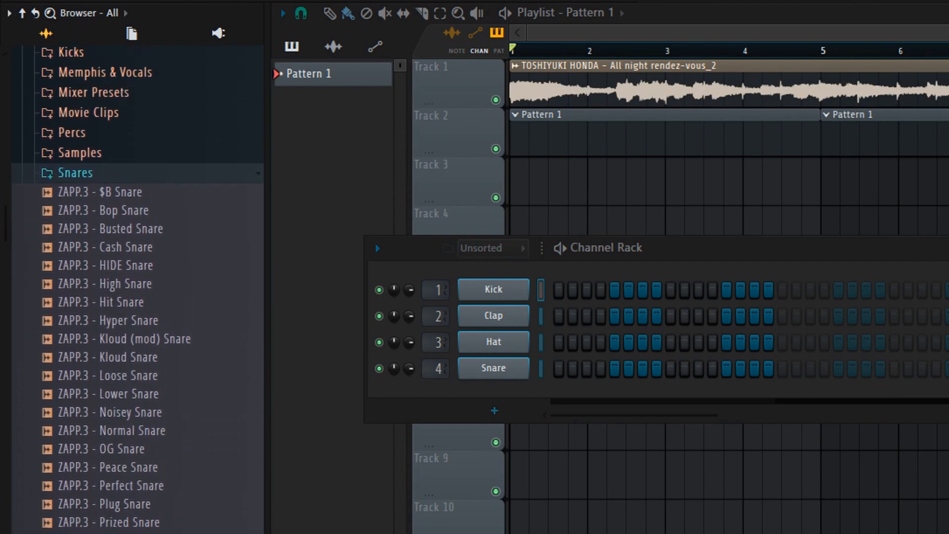
scroll(up, 3)
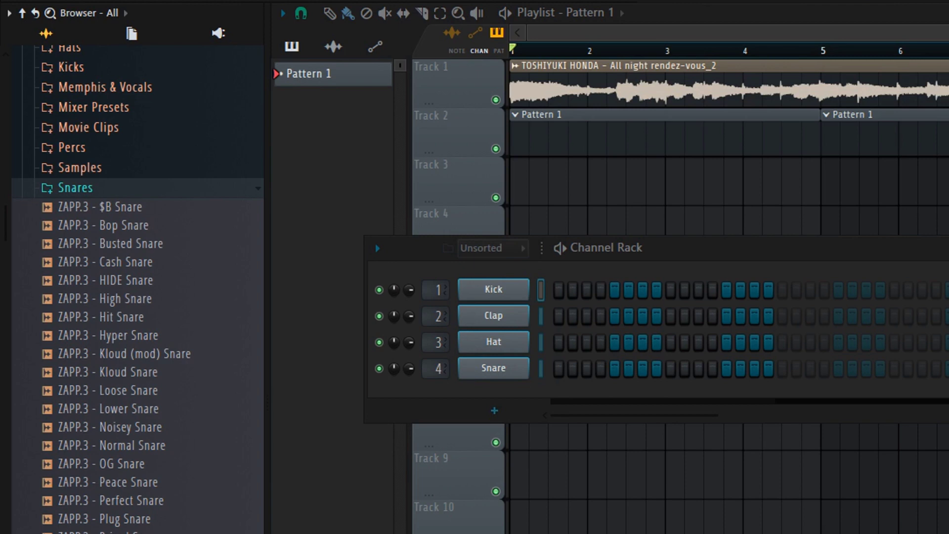
mouse_move(143, 503)
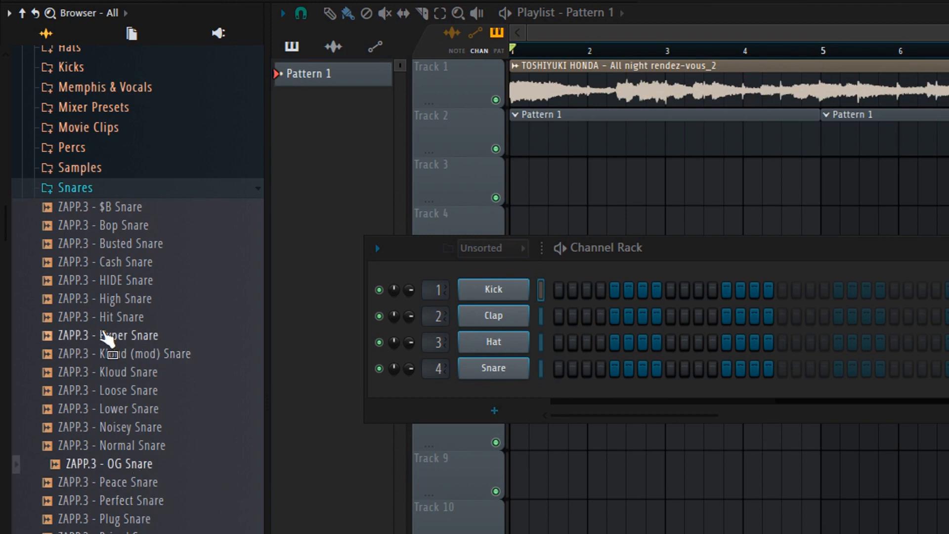
scroll(down, 3)
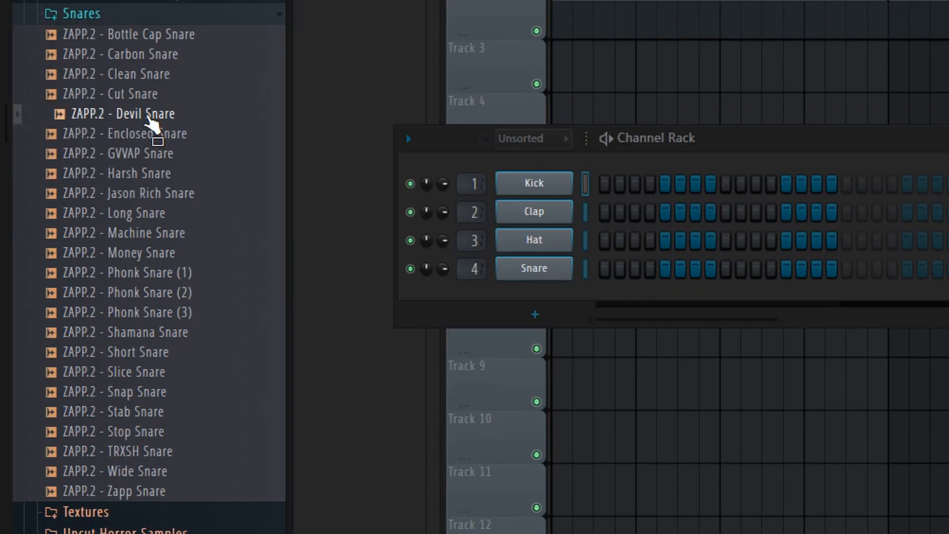
scroll(up, 3)
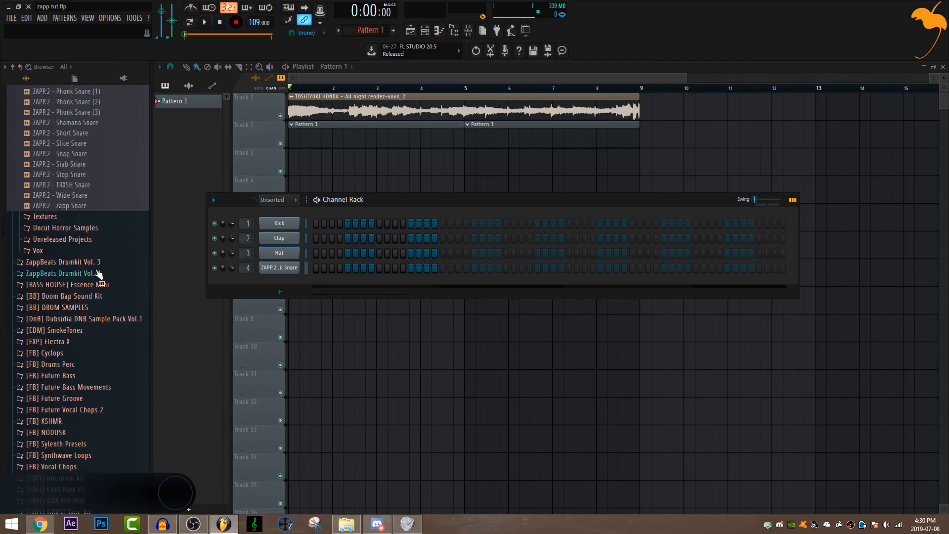
Load ZAPP.3 - P H A T 808, Aseri kick 4 and ZAPP.3 - Sly HH onto channels 1, 2 and 3
click(62, 261)
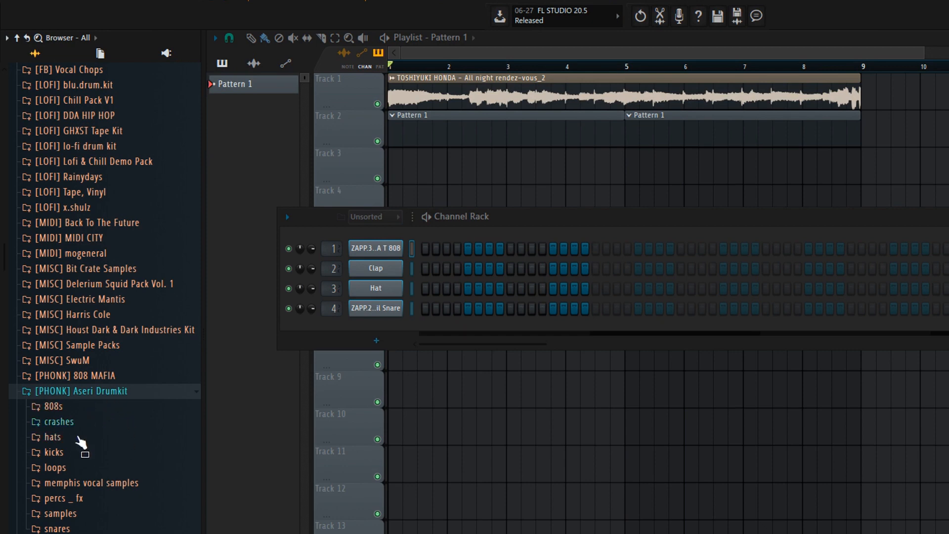
click(53, 451)
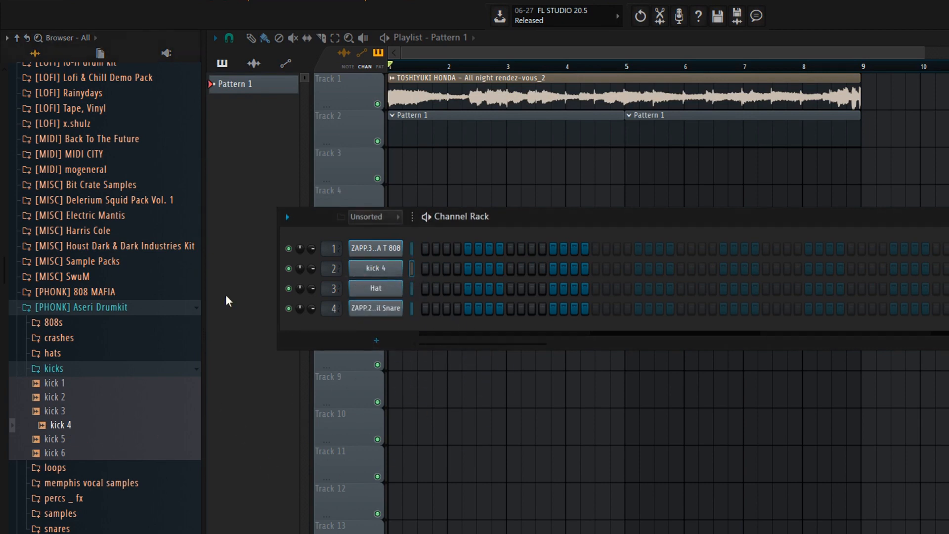
click(53, 368)
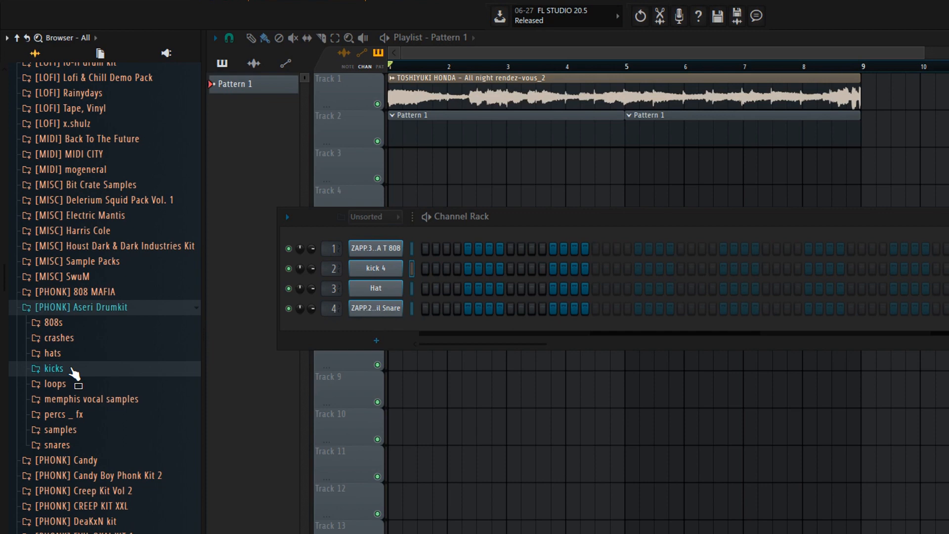
mouse_move(91, 423)
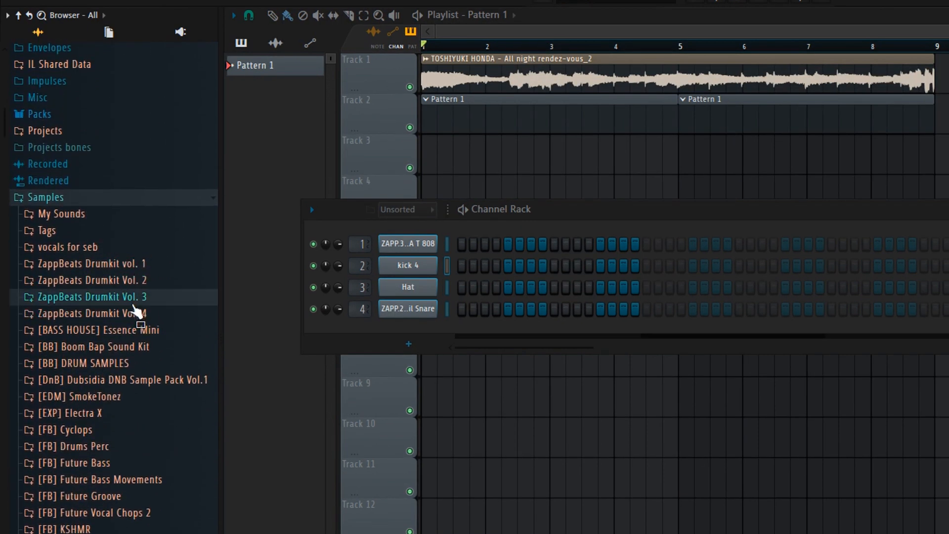
click(95, 296)
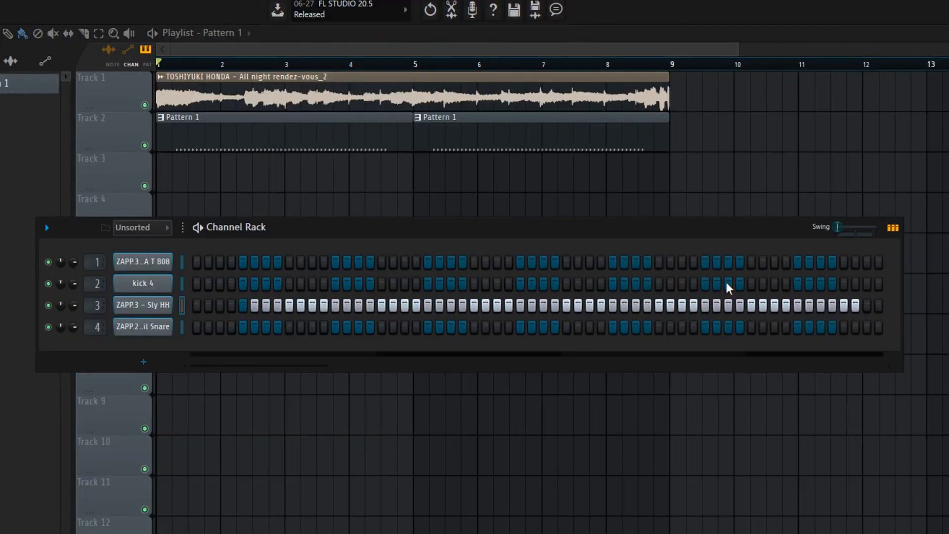
Fill the Sly HH on every other step and the snare on every eighth step, clearing a stray hit
right_click(142, 305)
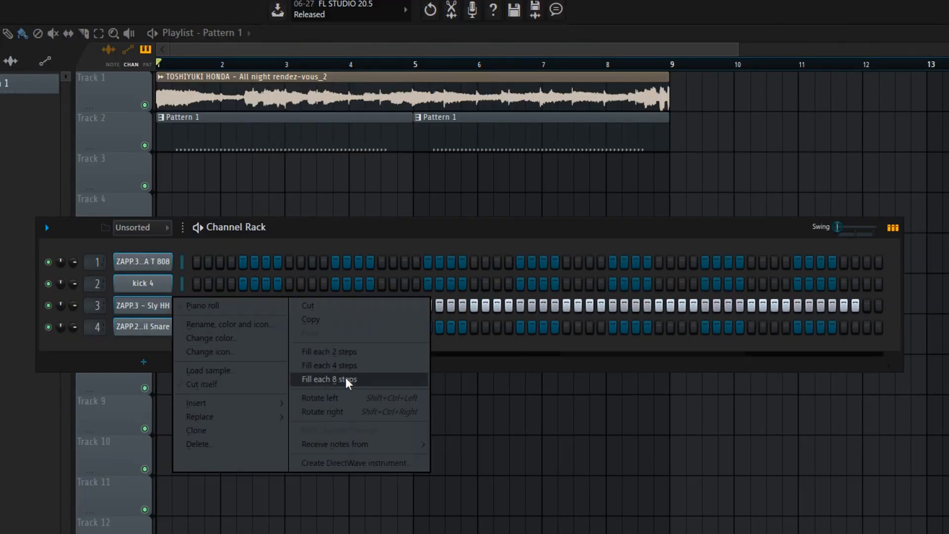
click(328, 378)
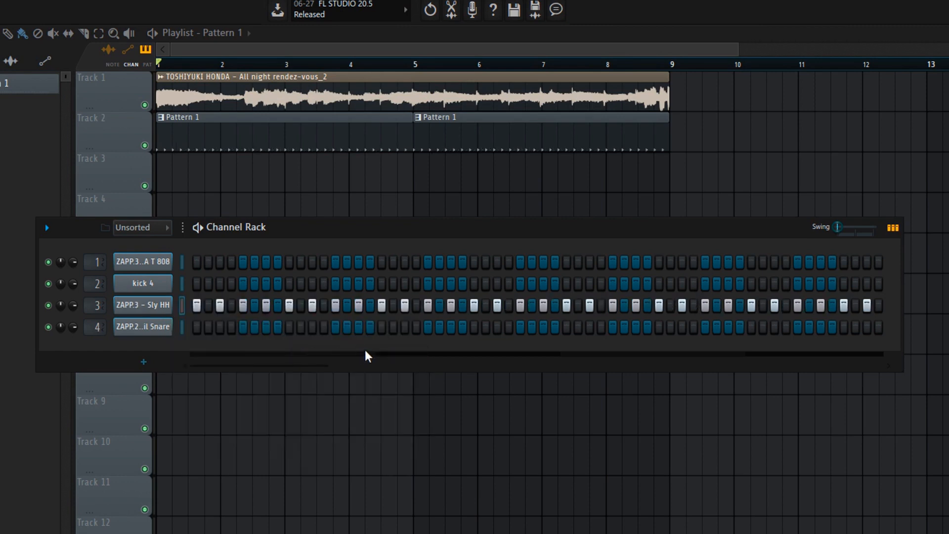
mouse_move(367, 285)
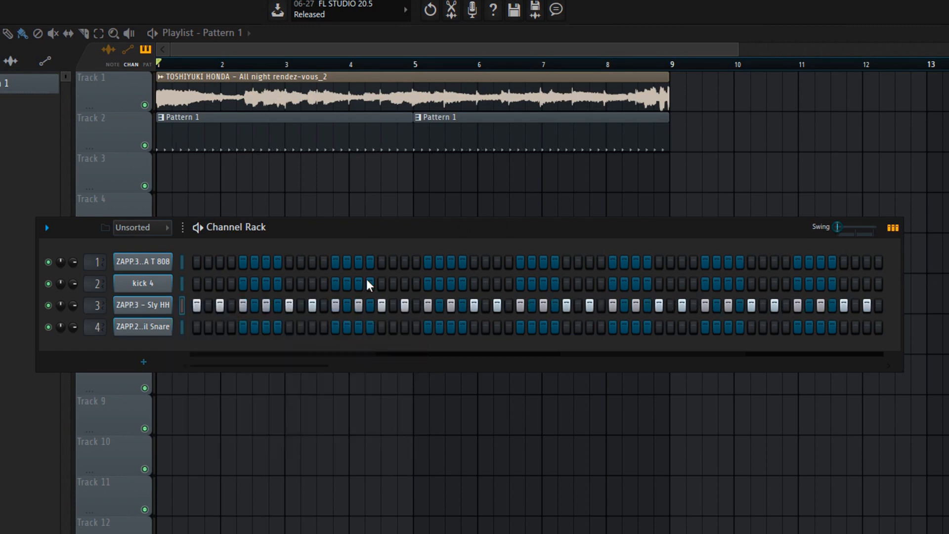
mouse_move(309, 339)
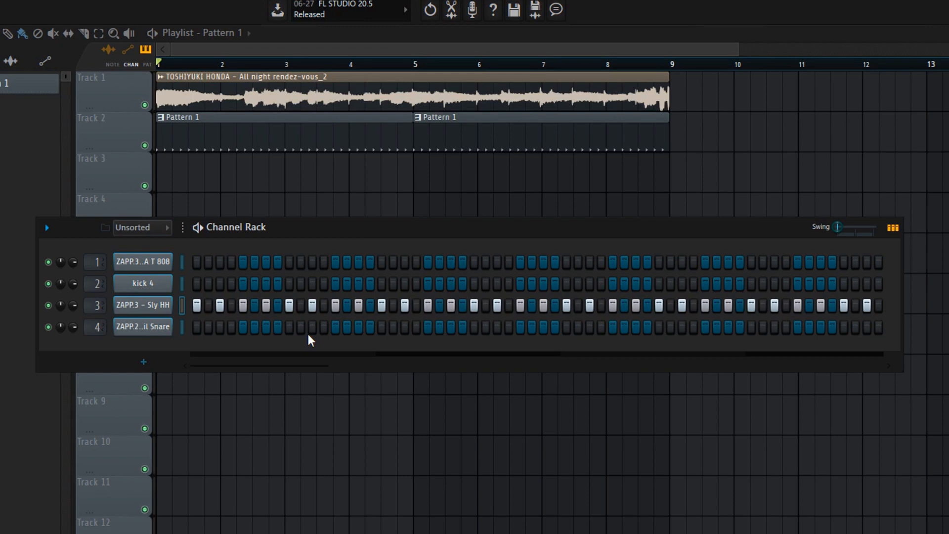
right_click(142, 327)
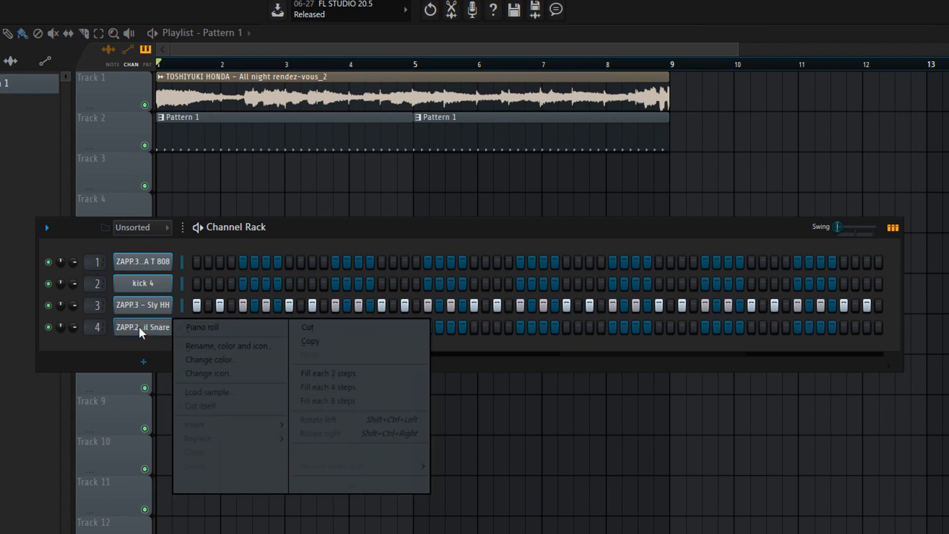
mouse_move(363, 400)
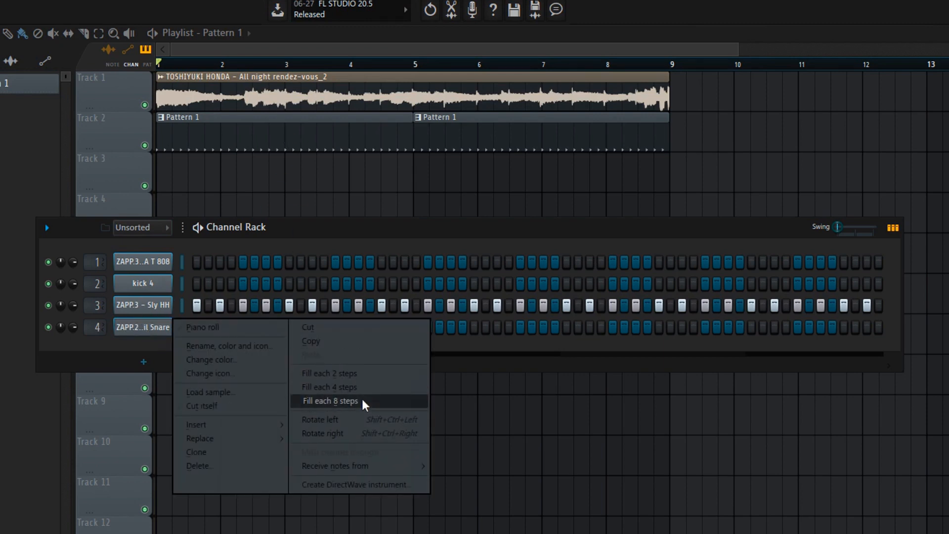
click(329, 400)
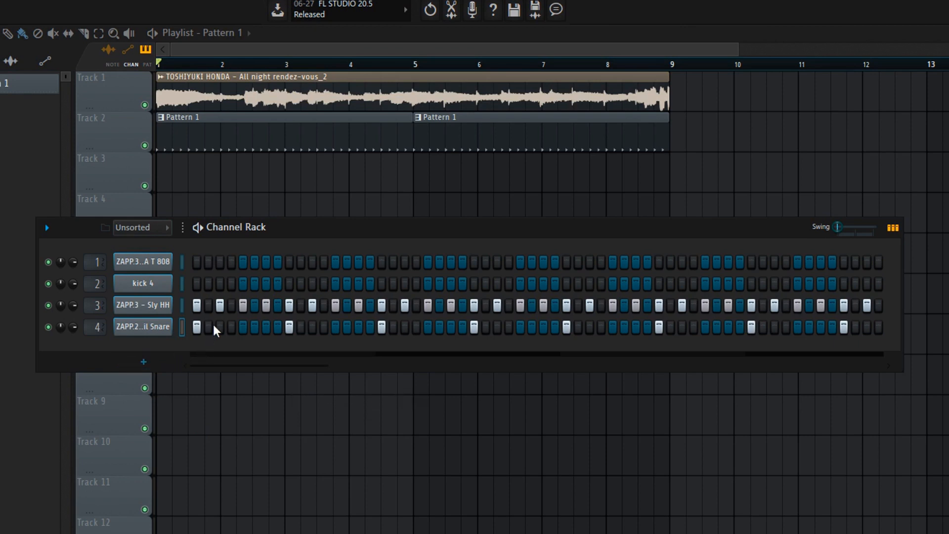
click(196, 327)
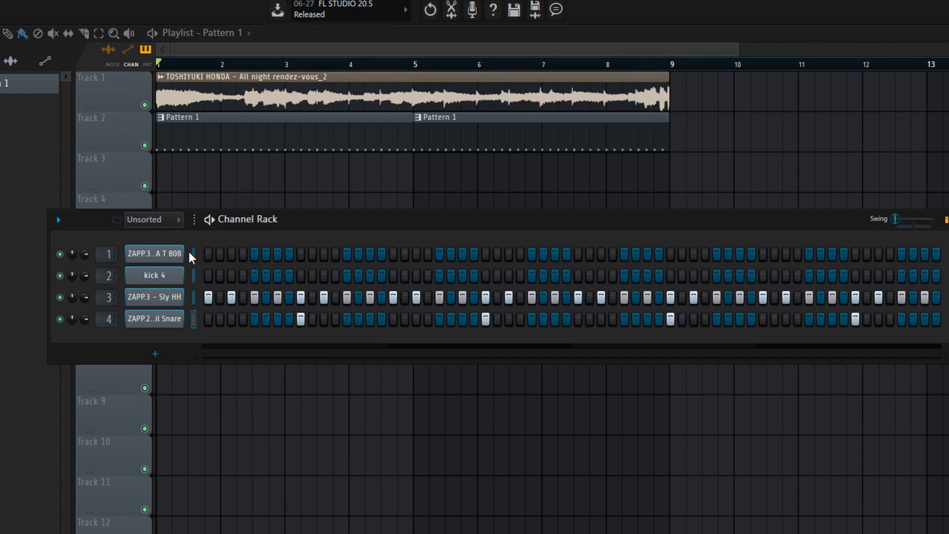
mouse_move(210, 272)
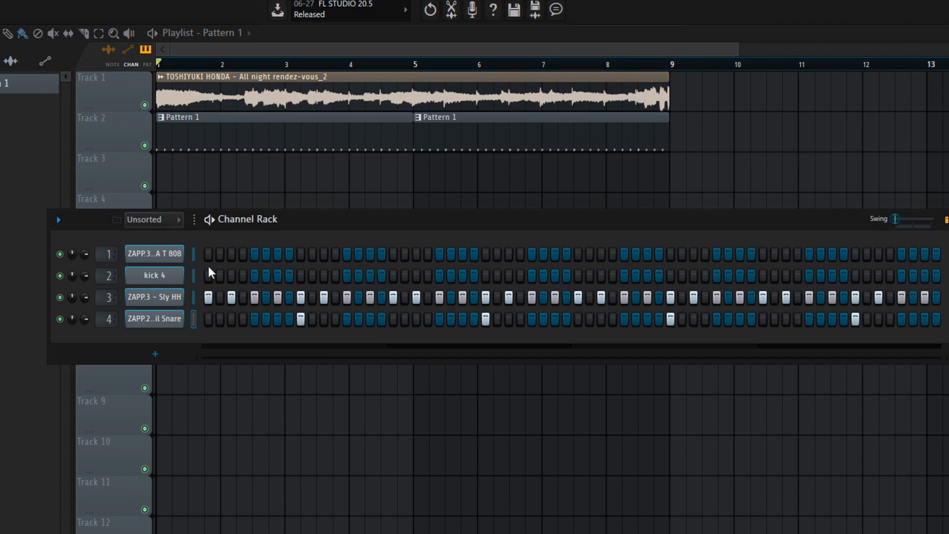
mouse_move(207, 260)
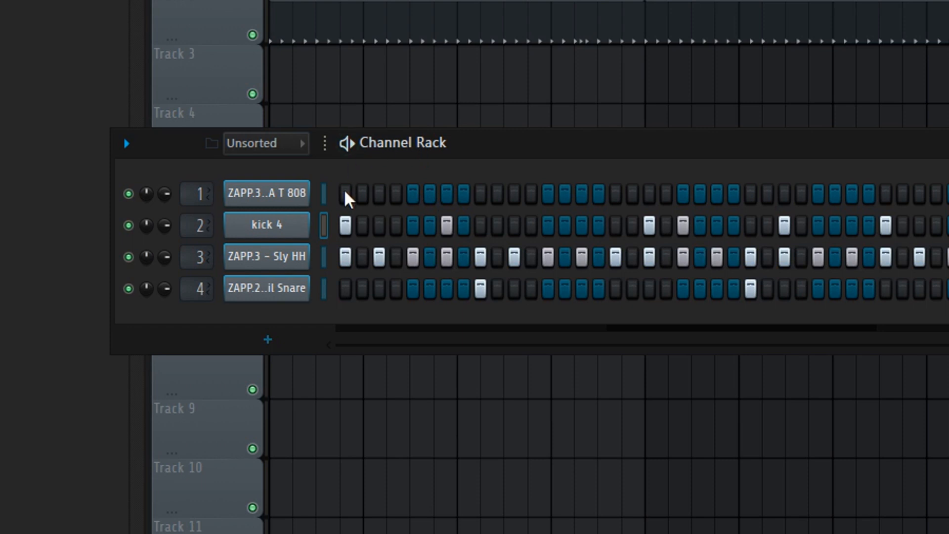
mouse_move(309, 227)
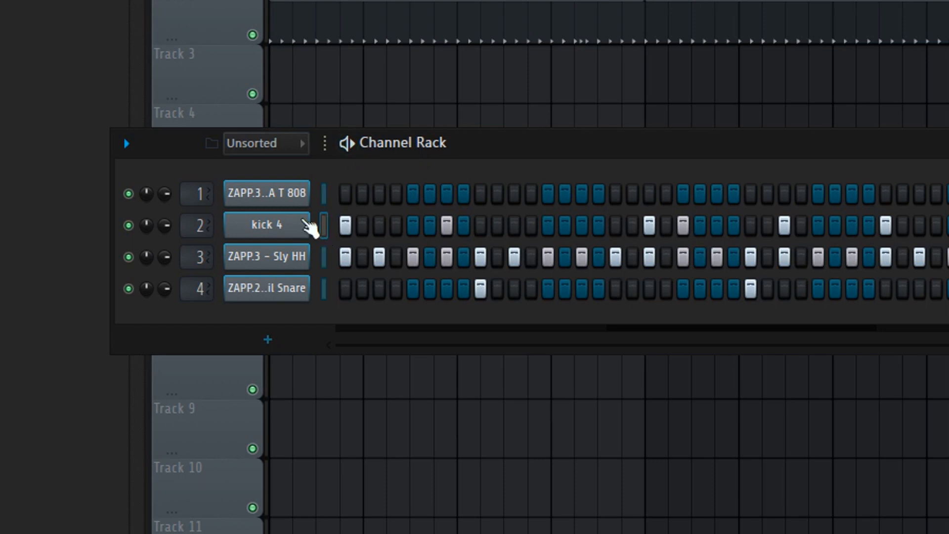
mouse_move(344, 222)
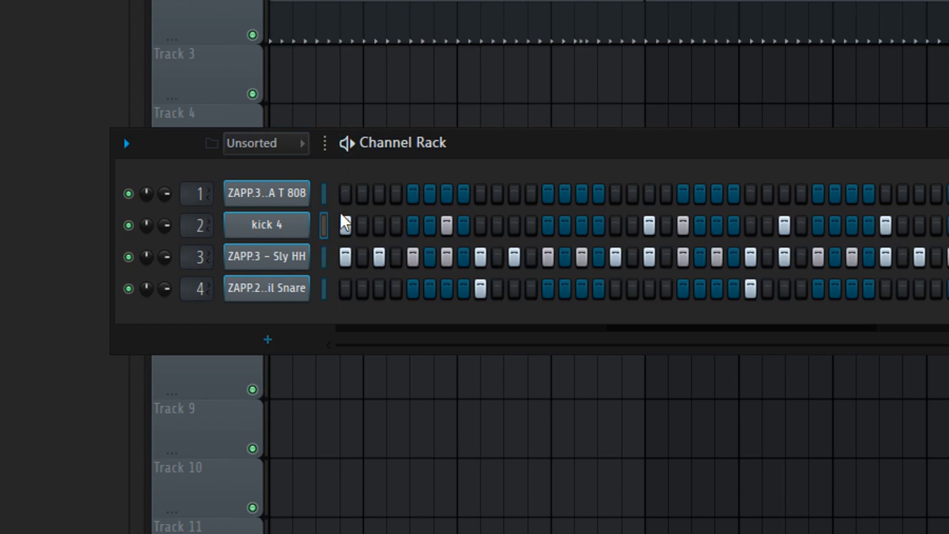
mouse_move(333, 208)
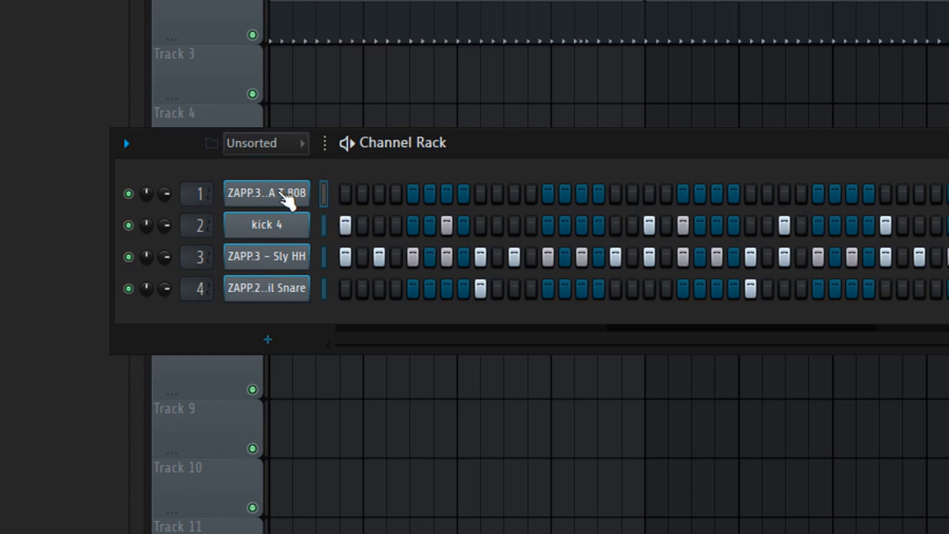
mouse_move(333, 205)
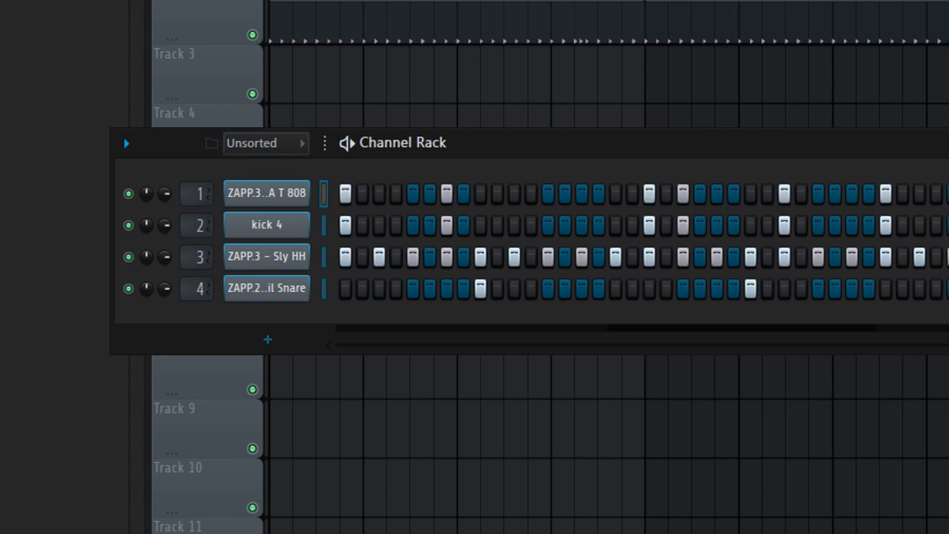
mouse_move(693, 223)
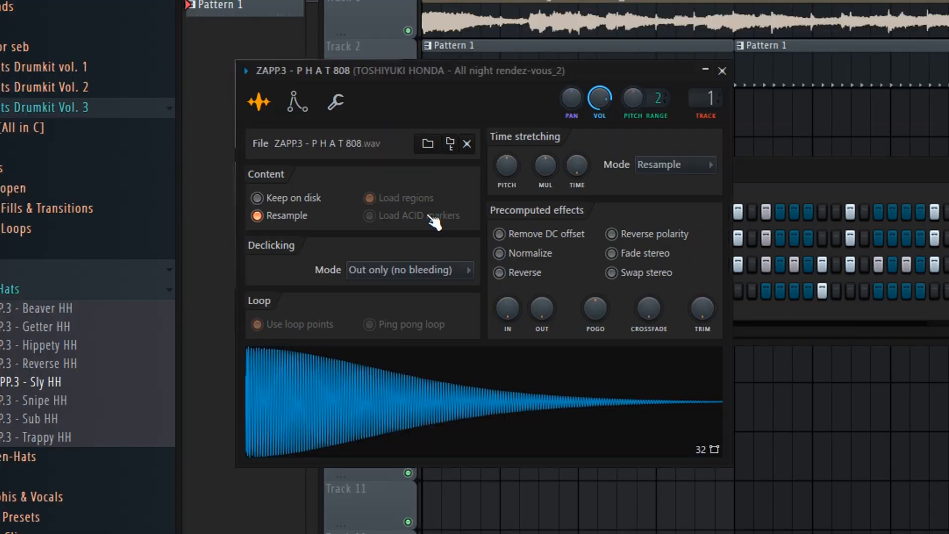
mouse_move(348, 154)
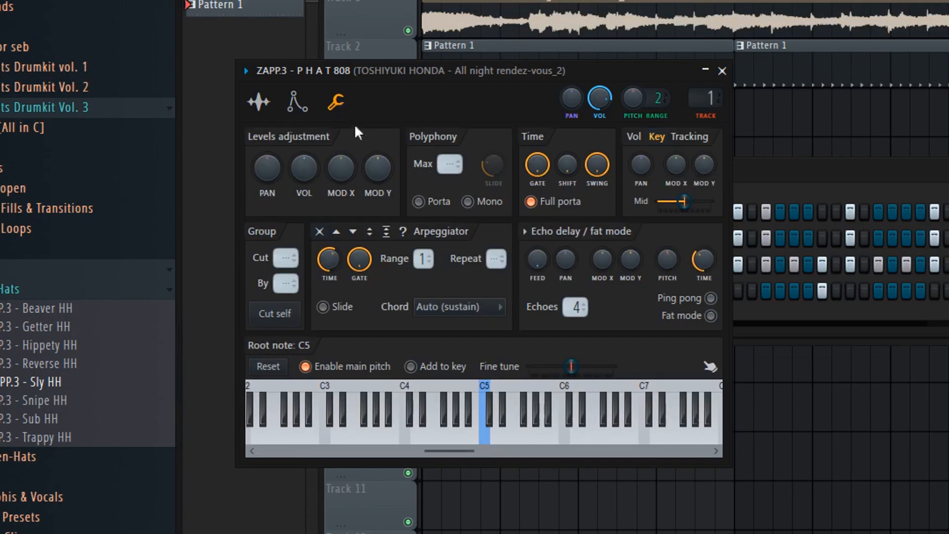
mouse_move(380, 277)
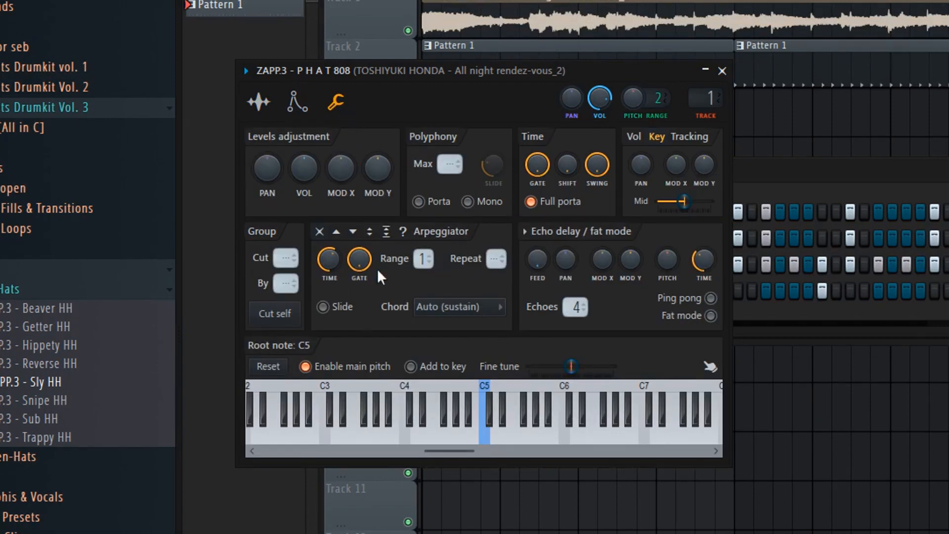
Browse the PHAT 808's other settings pages, then return to its main Sample page
click(295, 102)
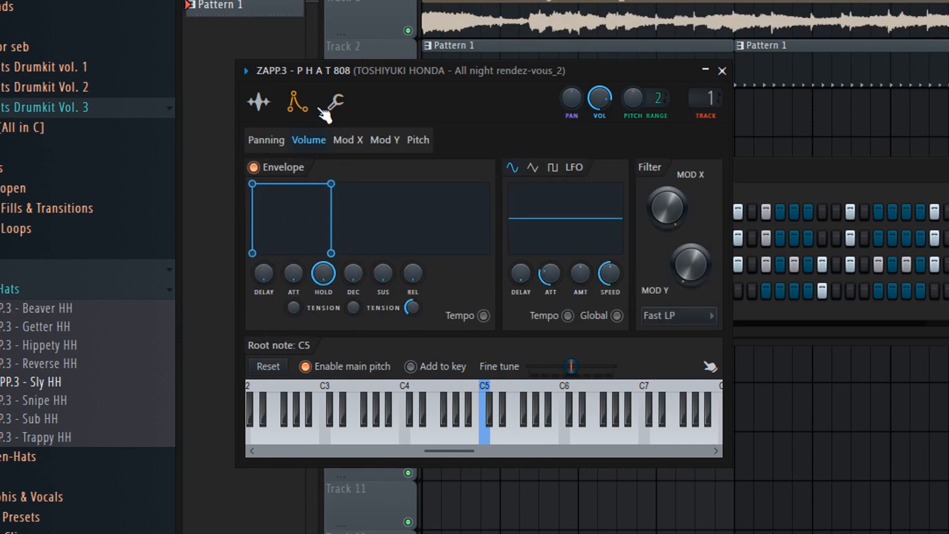
mouse_move(257, 103)
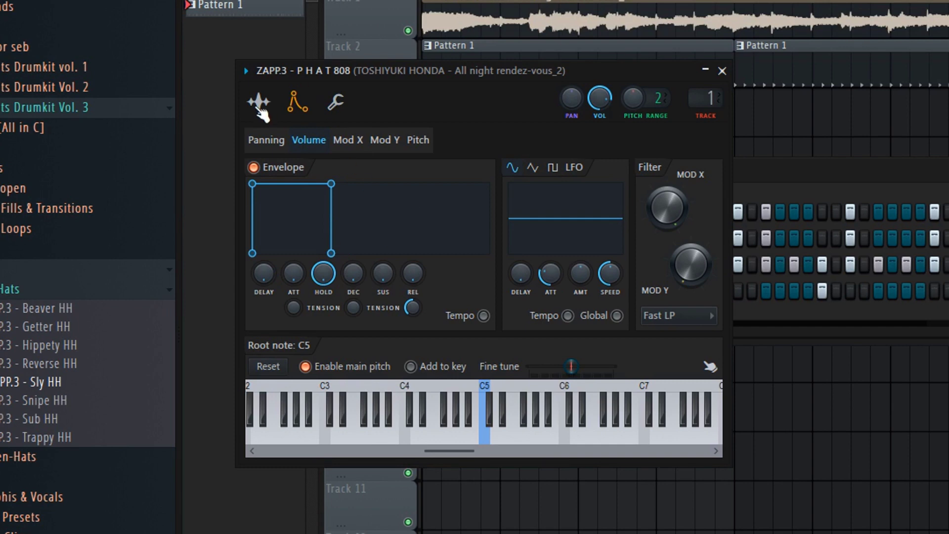
click(258, 100)
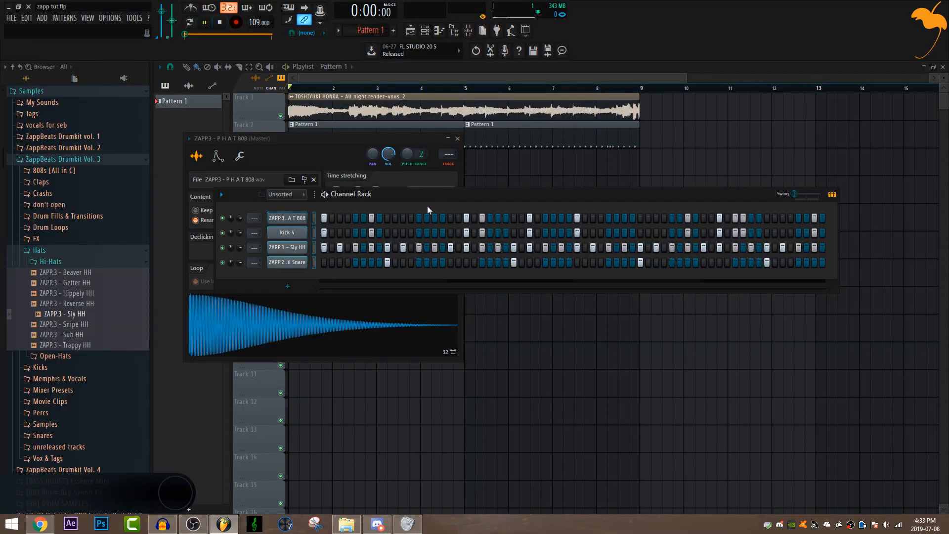
Close the 808 channel settings window before routing the drum channels
click(203, 22)
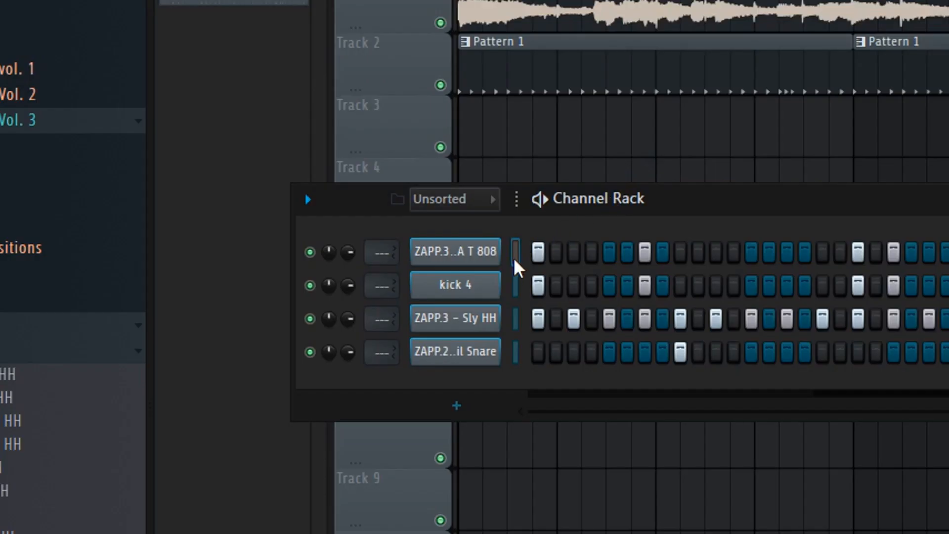
mouse_move(521, 330)
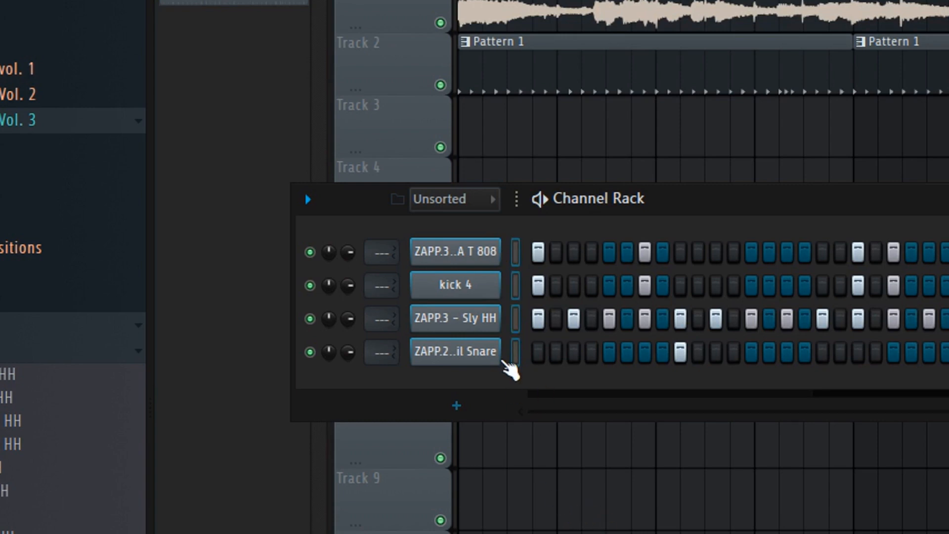
mouse_move(907, 325)
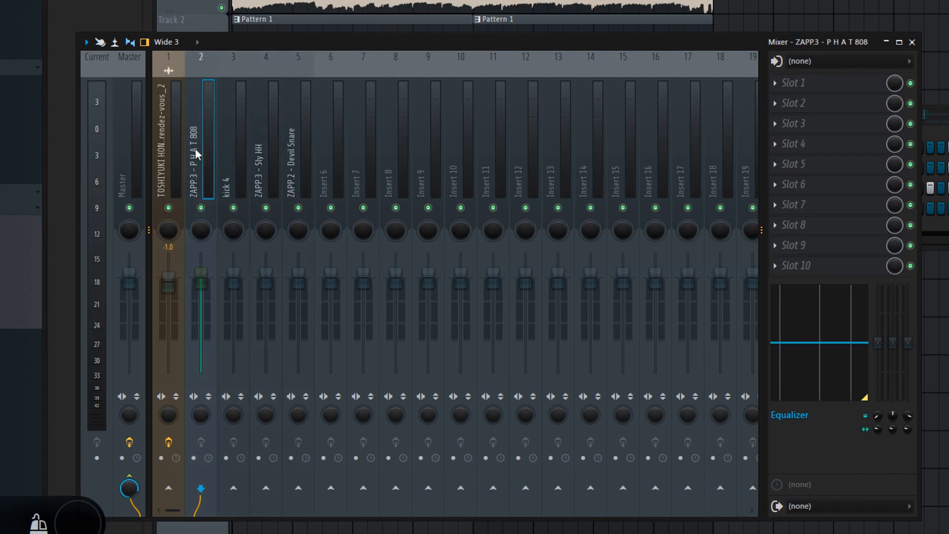
mouse_move(250, 135)
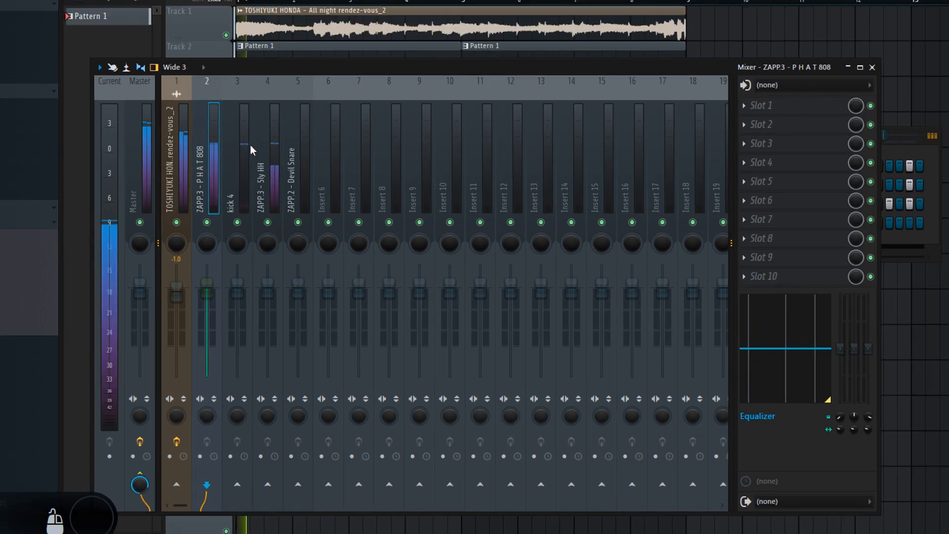
mouse_move(227, 95)
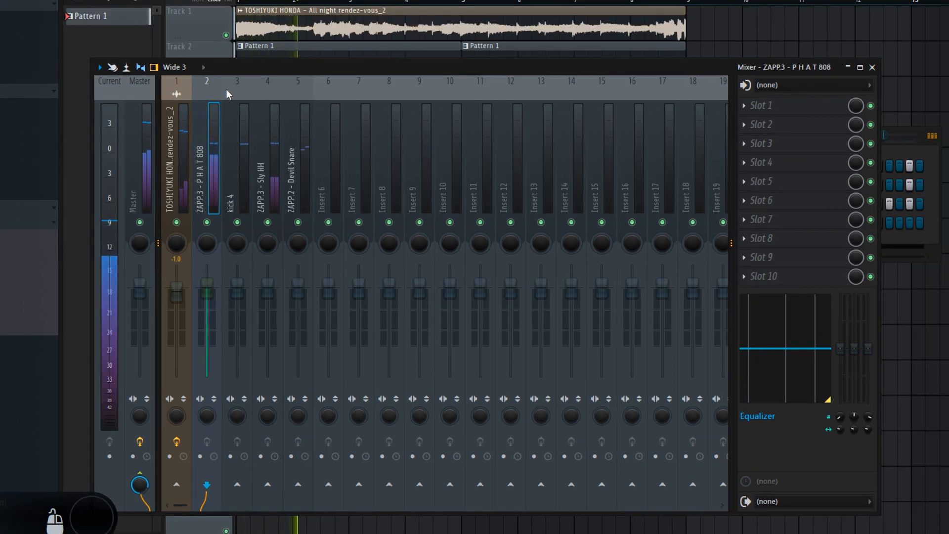
mouse_move(313, 219)
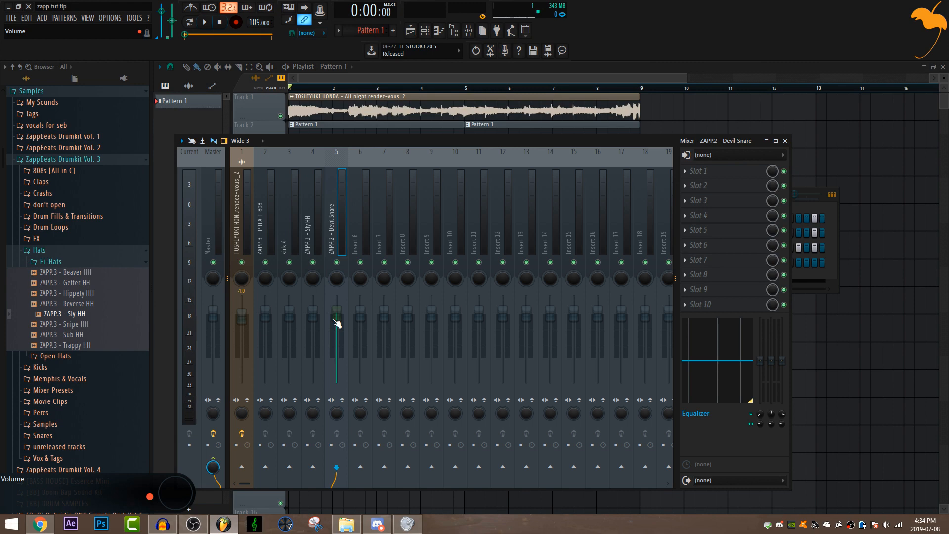
mouse_move(313, 271)
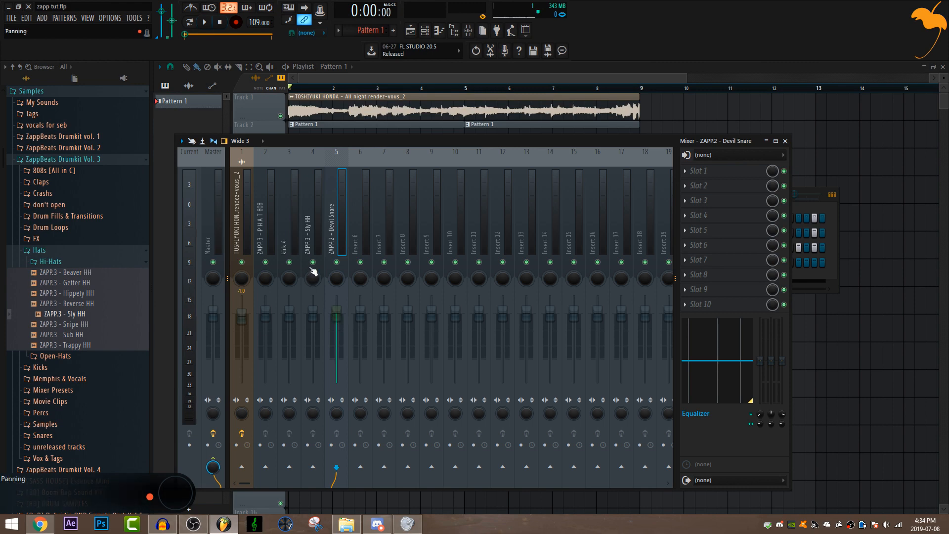
mouse_move(253, 234)
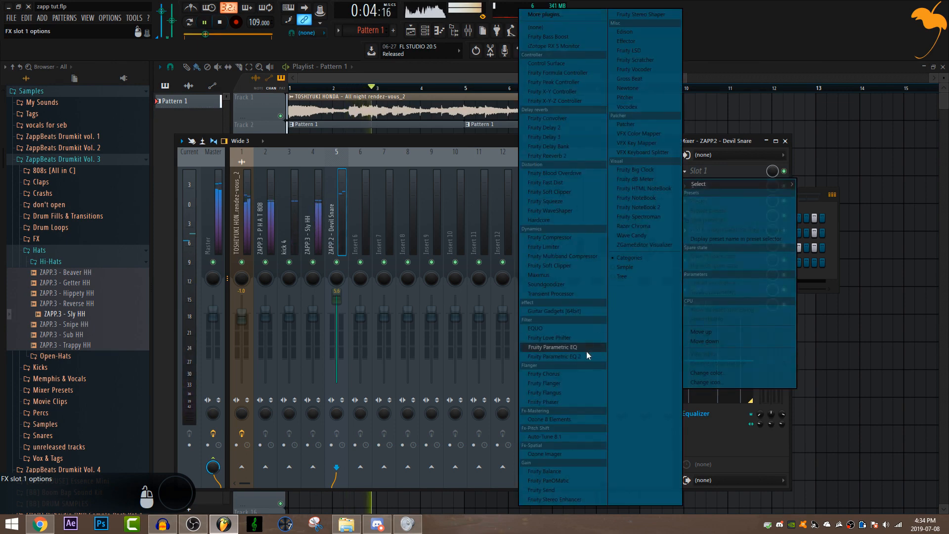
Load Fruity Parametric EQ 2 into Slot 1 of the Devil Snare insert
click(552, 356)
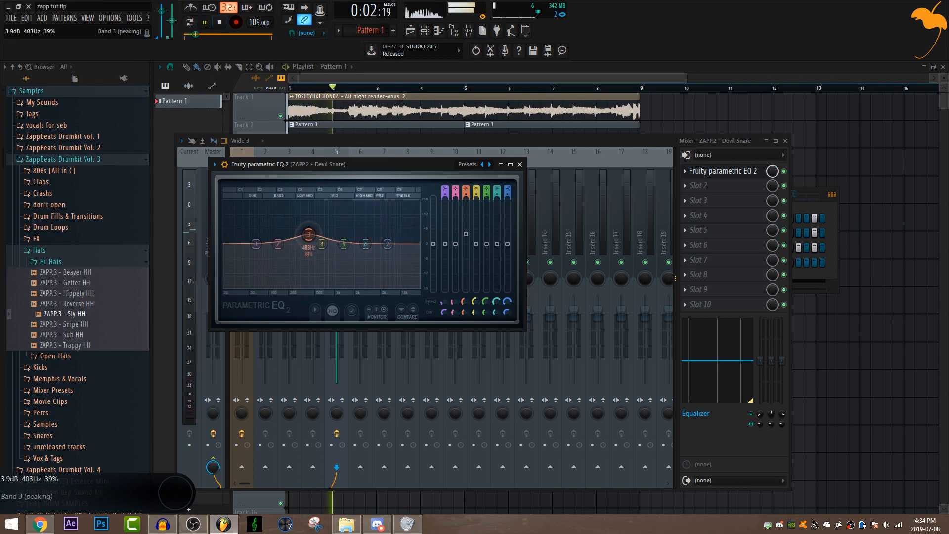
Close the snare EQ and bring up the Slot 1 effect list on the kick 4 insert
click(518, 164)
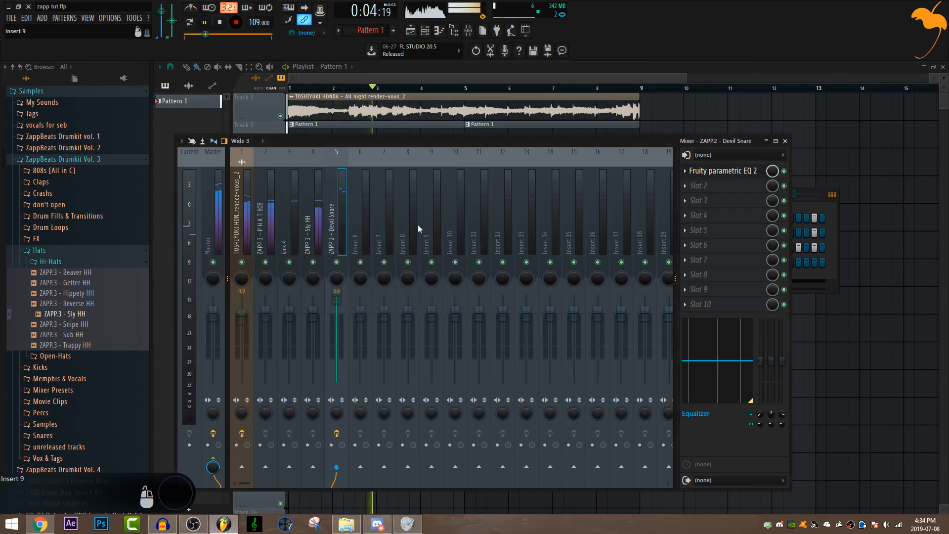
click(220, 23)
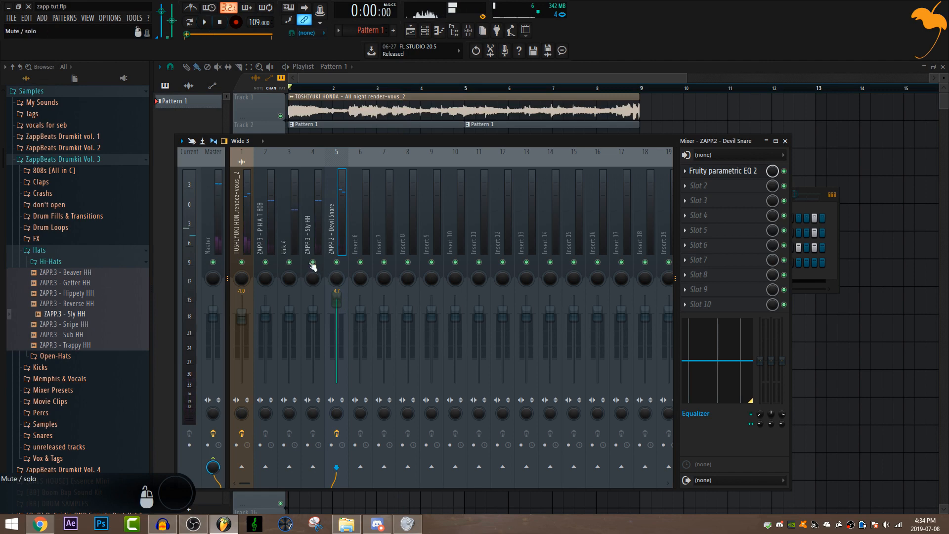
click(312, 211)
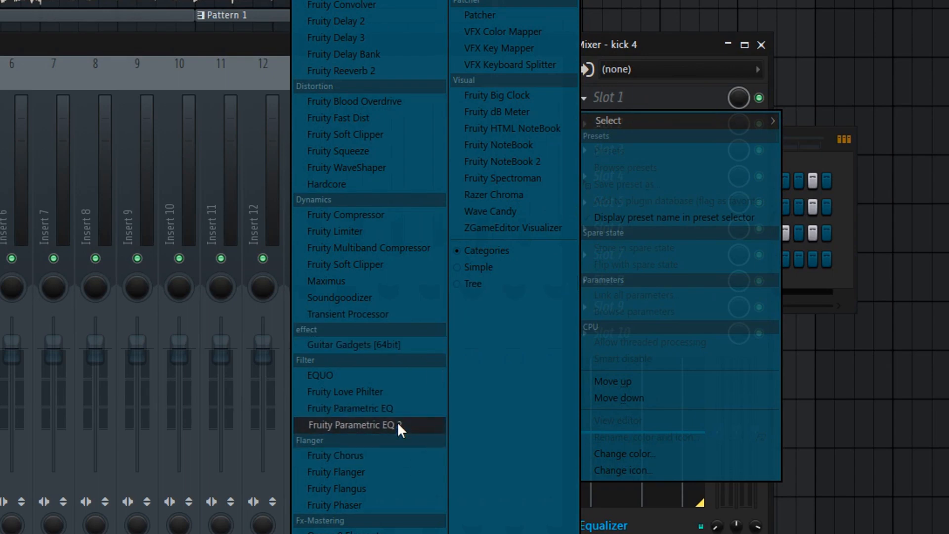
mouse_move(378, 431)
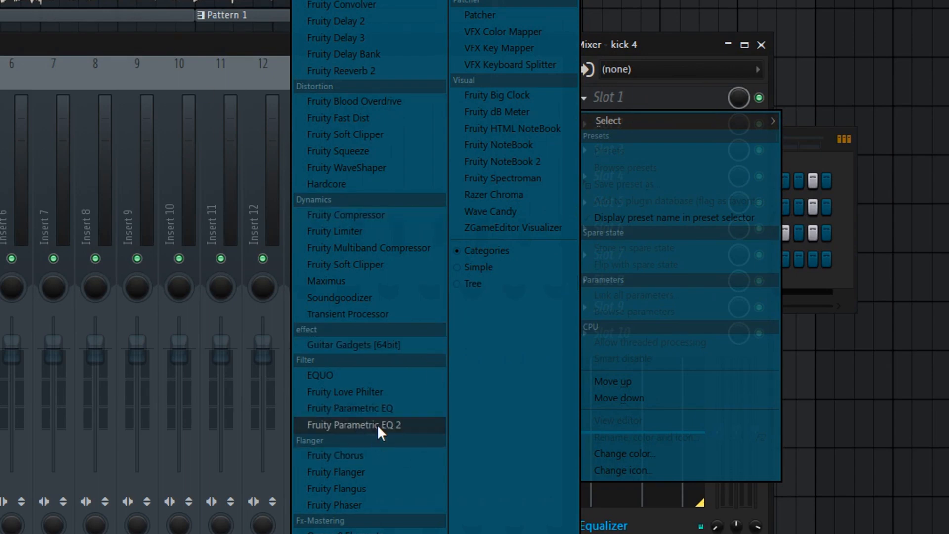
Load Fruity Parametric EQ 2 on kick 4, boost band 2 near 136 Hz and adjust its output level
click(353, 424)
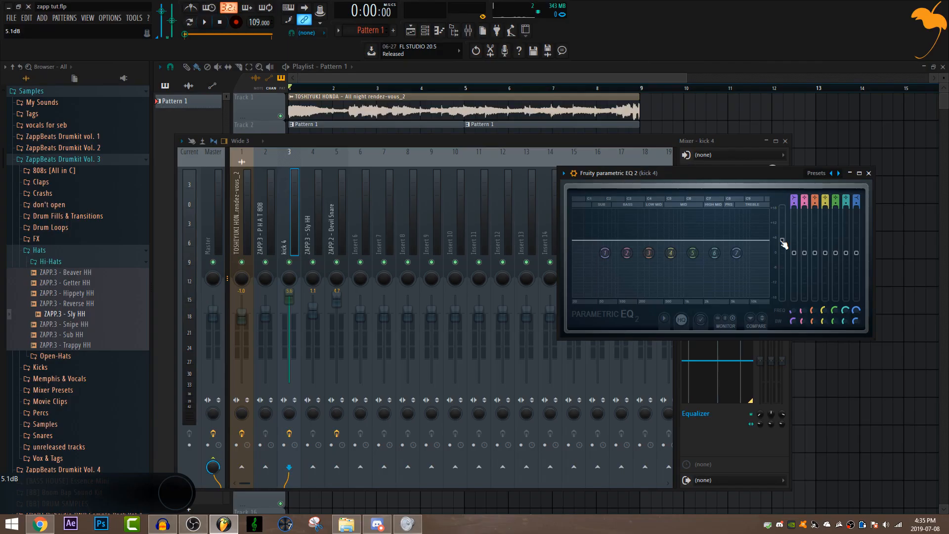
click(204, 23)
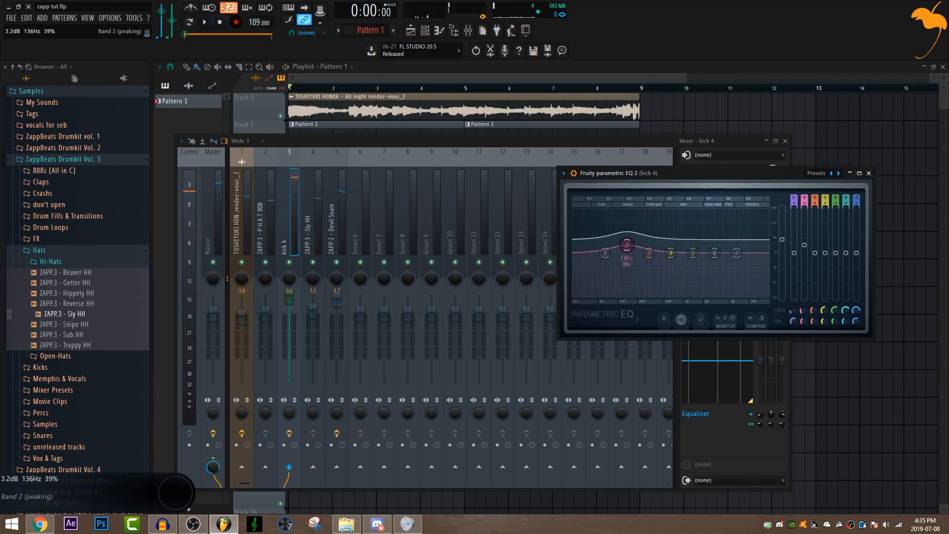
click(203, 23)
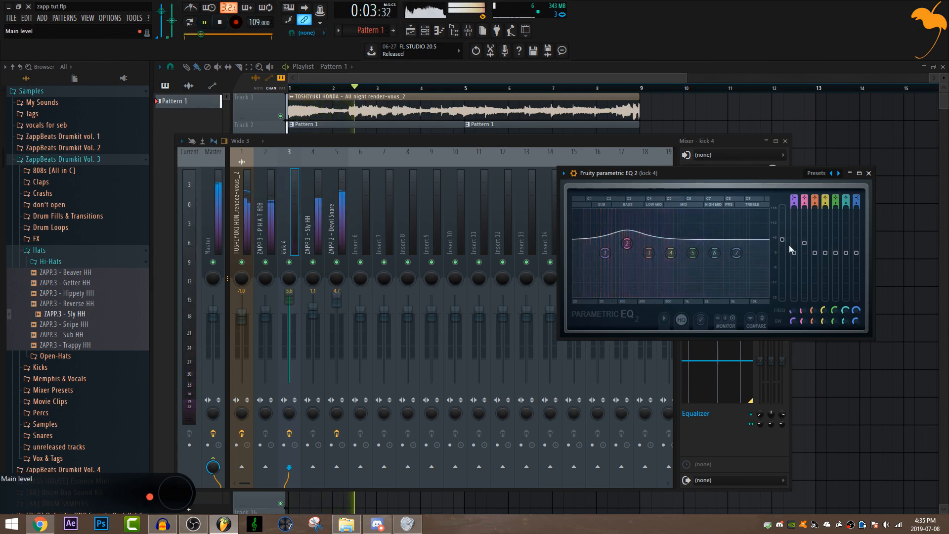
click(203, 23)
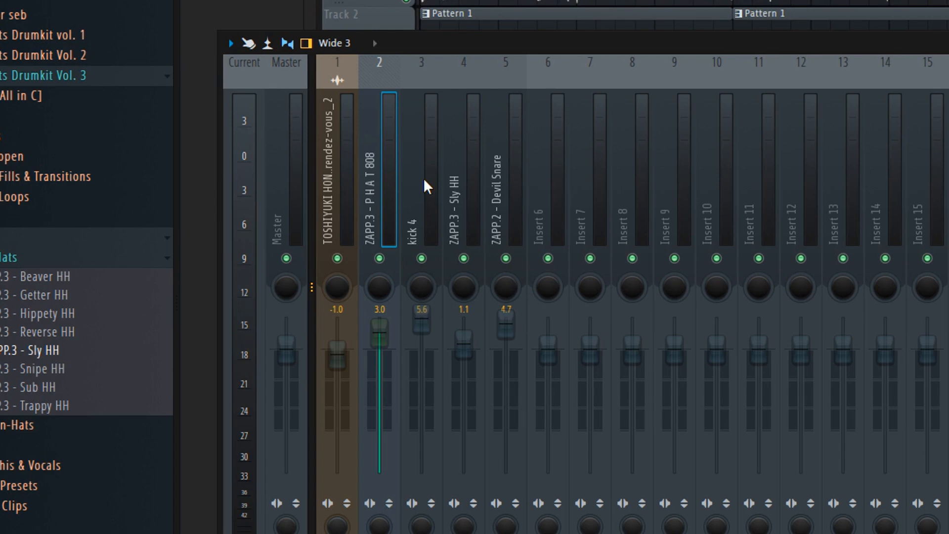
mouse_move(394, 148)
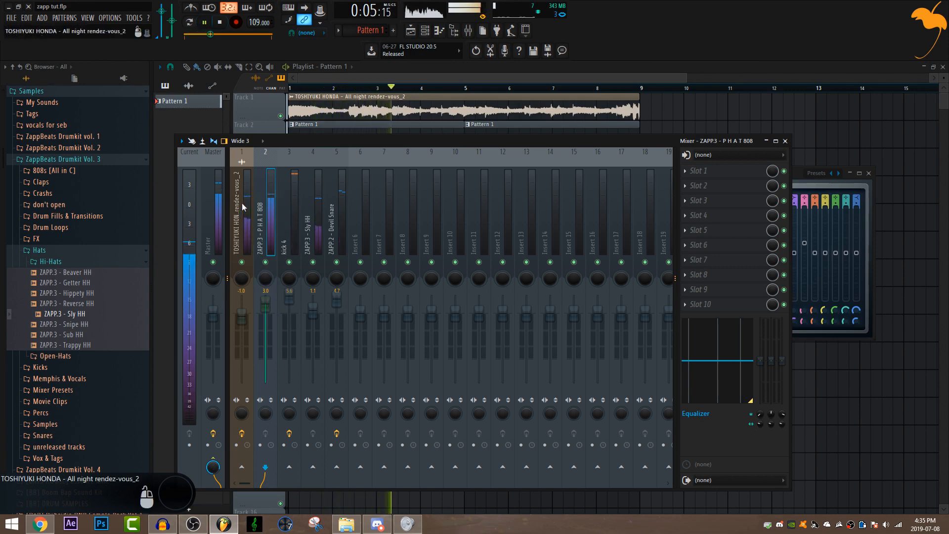
Set the PHAT 808 insert fader to 3.0 dB
click(784, 140)
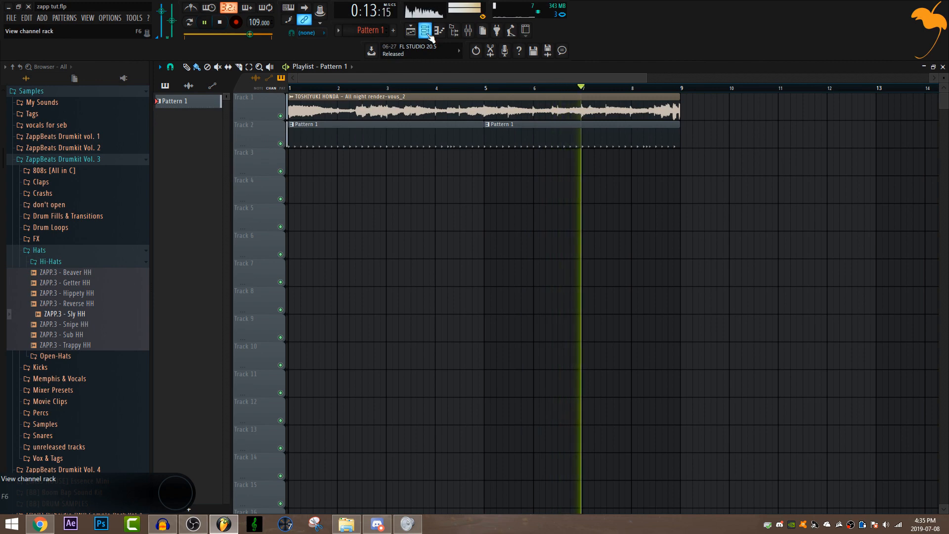
Bring up the Channel Rack and mute the Pattern 1 drum clips on Track 2
click(424, 31)
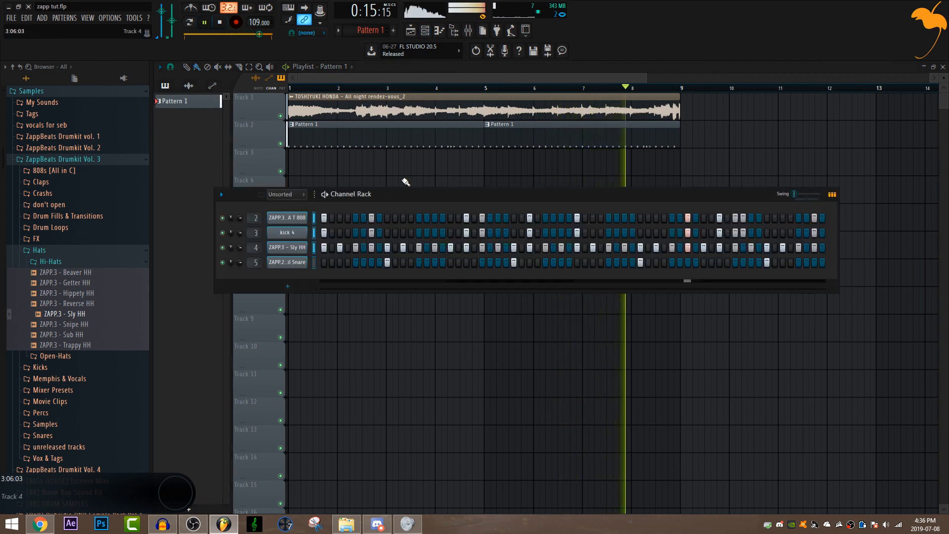
click(204, 22)
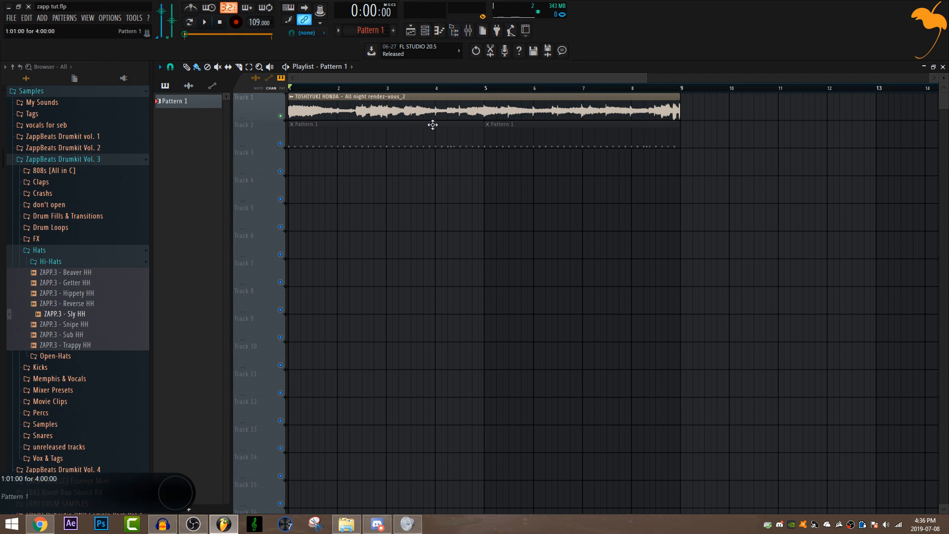
mouse_move(259, 448)
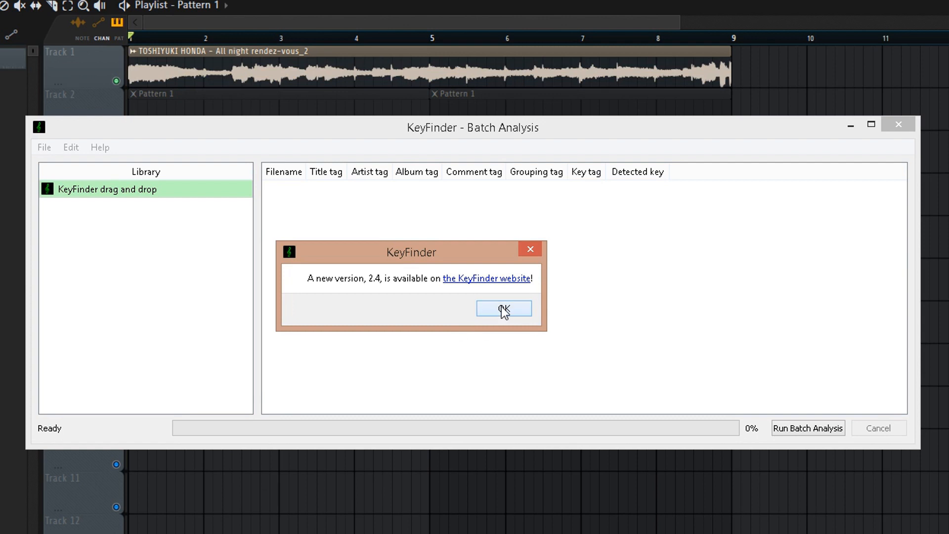
Confirm OK on KeyFinder's new-version notice to reach the empty Batch Analysis window
click(503, 308)
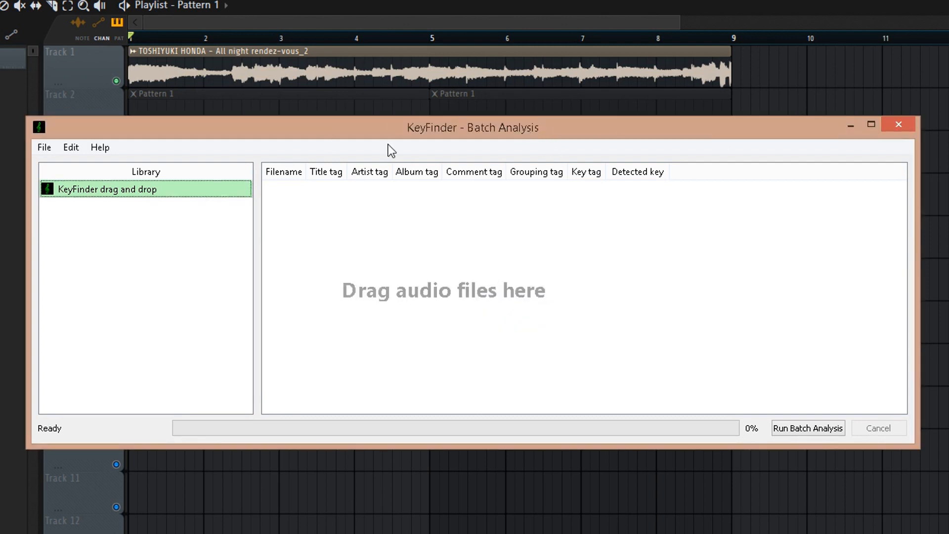
mouse_move(556, 103)
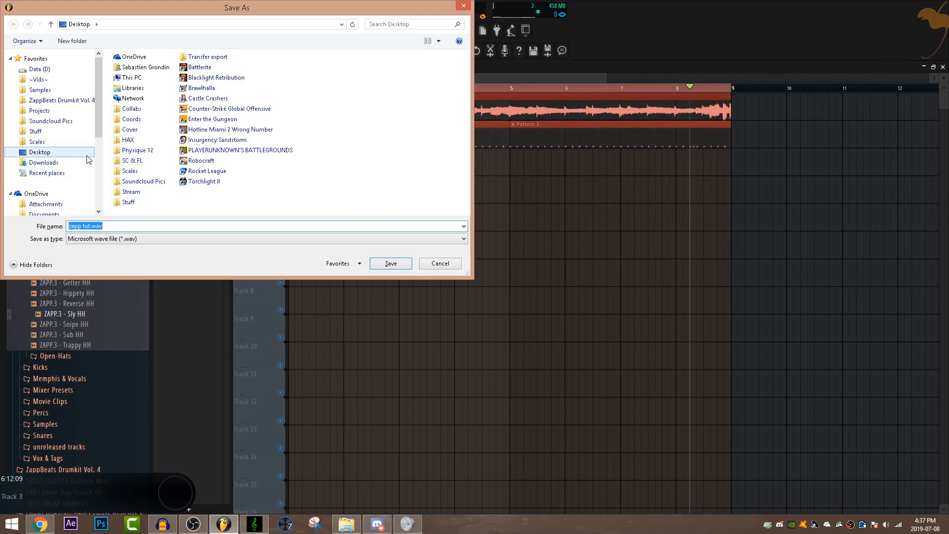
Save the rendered beat to the Desktop as zapp tut.wav
click(389, 263)
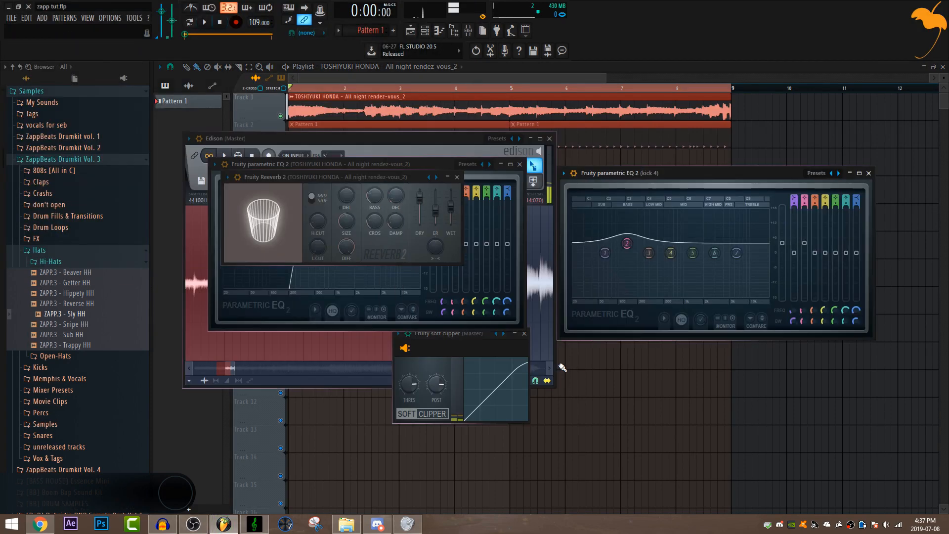
key(ctrl+s)
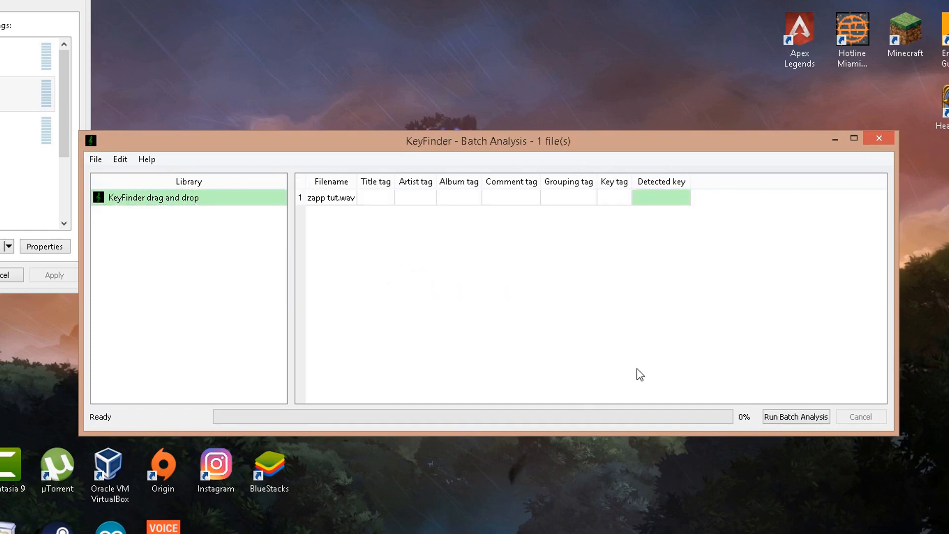
mouse_move(796, 416)
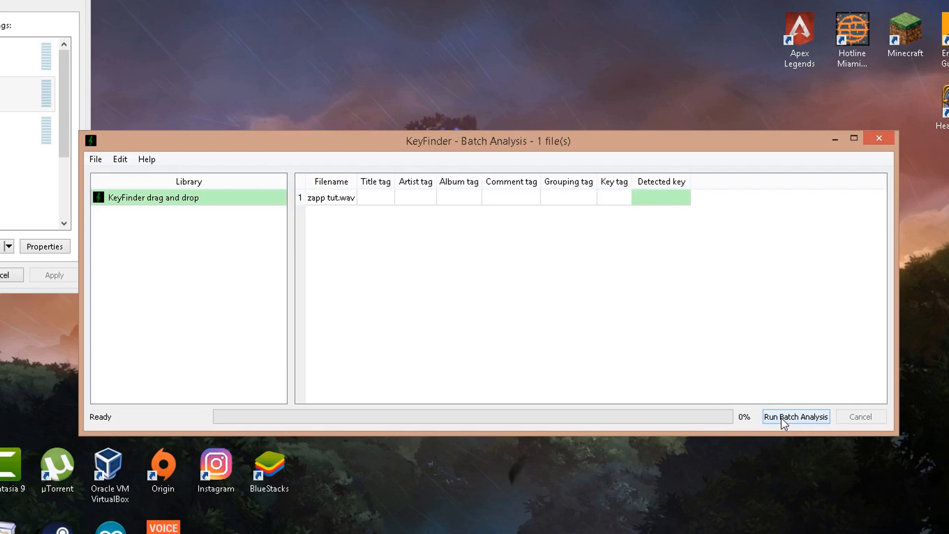
Run Batch Analysis on zapp tut.wav, detecting its key as Bbm
click(795, 416)
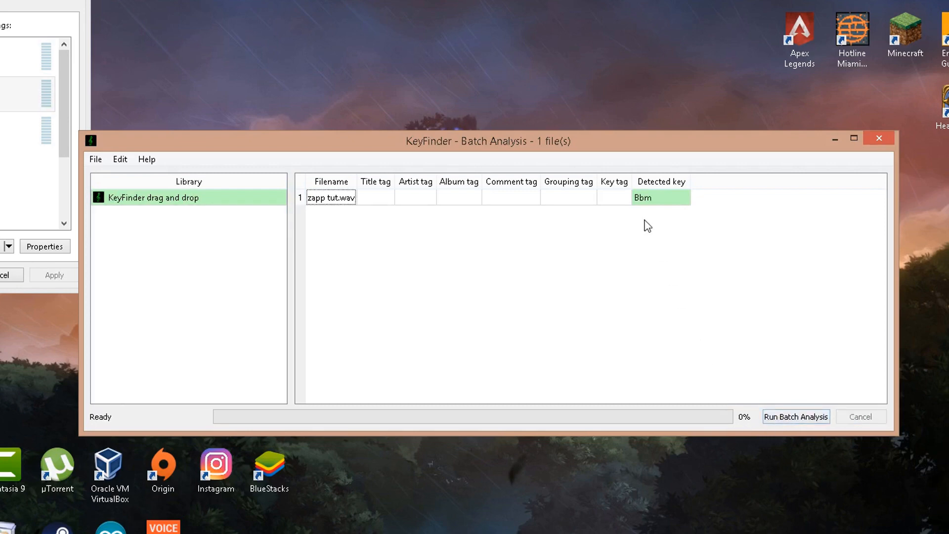
mouse_move(653, 209)
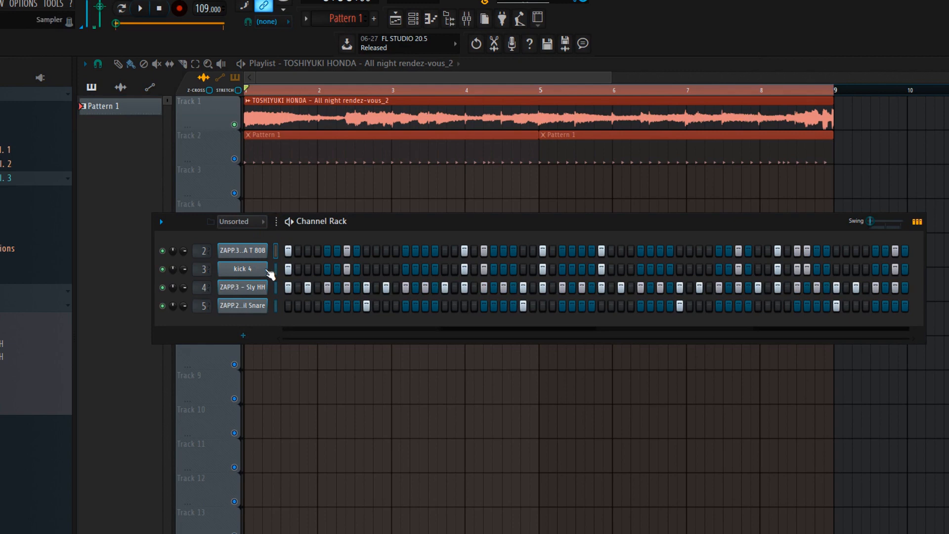
mouse_move(242, 335)
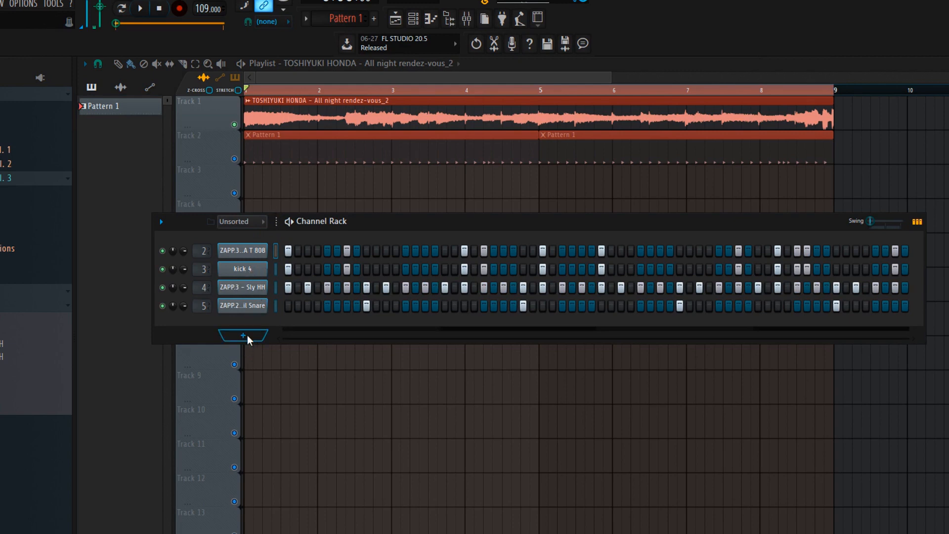
Add a new Sampler channel from the Channel Rack's instrument list
click(241, 336)
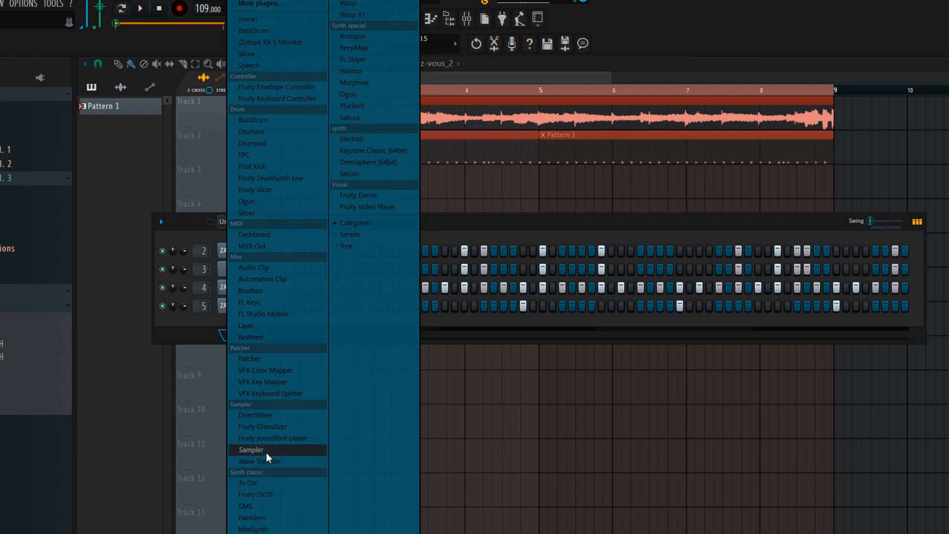
click(250, 449)
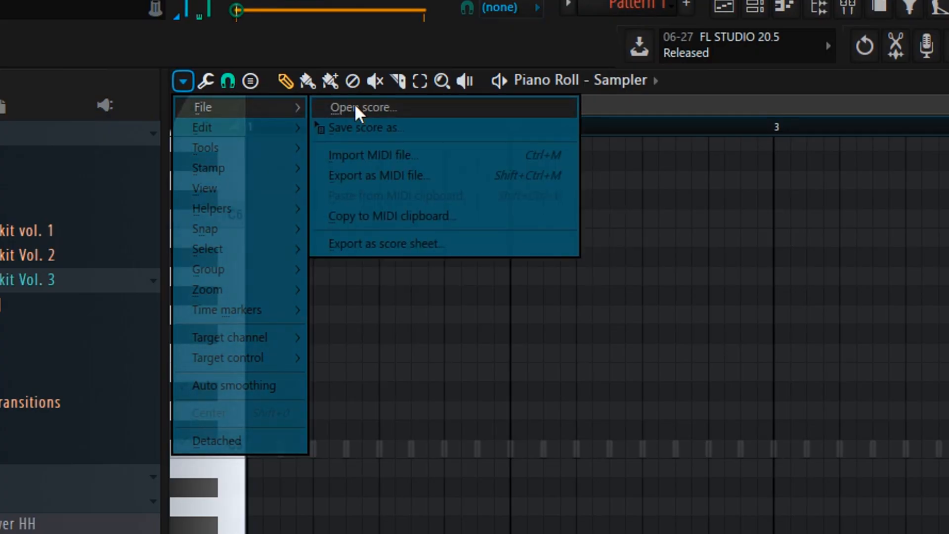
Load the Bbm.fsc scale score from the Scales folder into the Sampler's piano roll
click(362, 106)
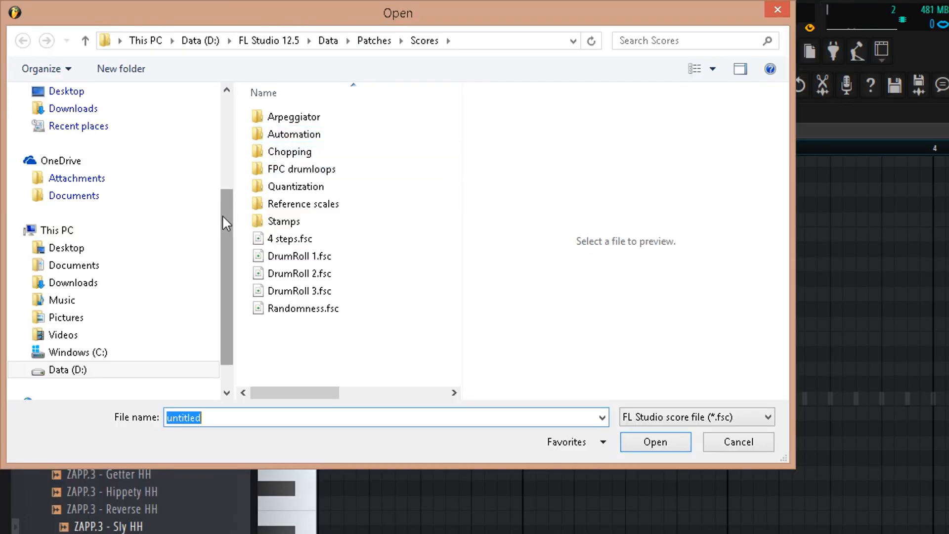
scroll(up, 3)
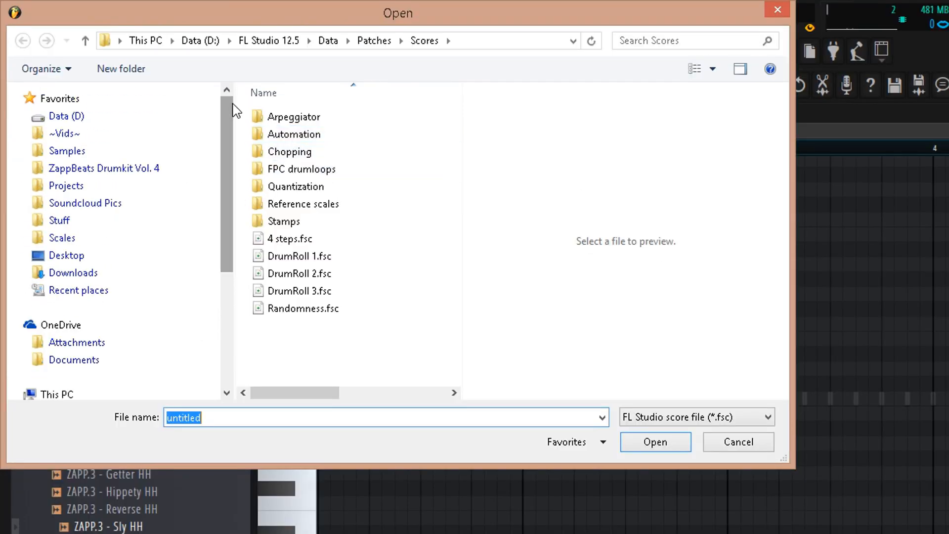
click(61, 238)
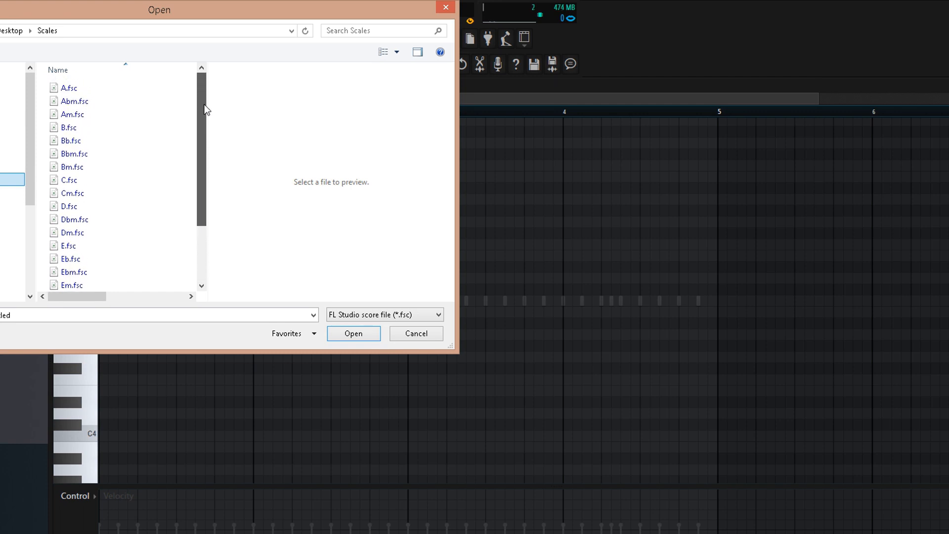
click(416, 333)
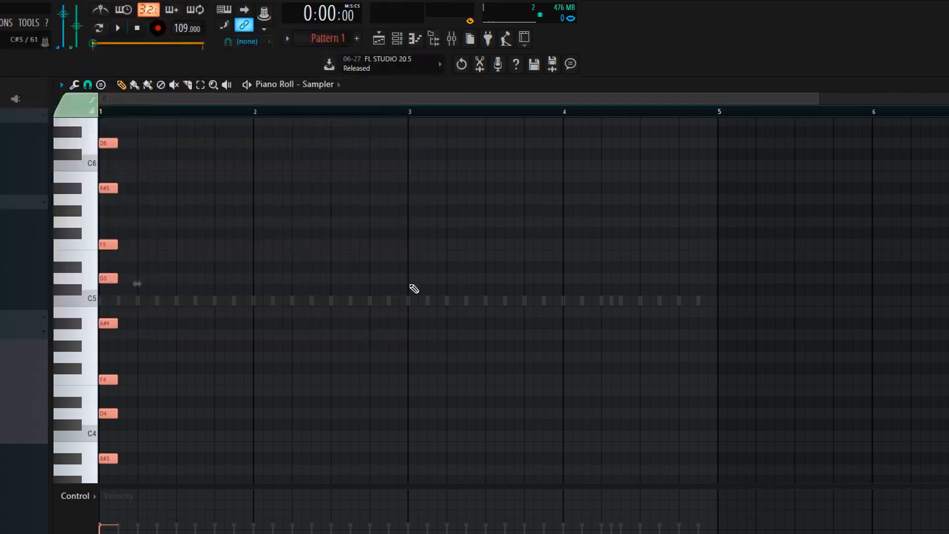
Move the P H A T 808 notes off C5 onto varied Bb minor scale pitches
click(397, 39)
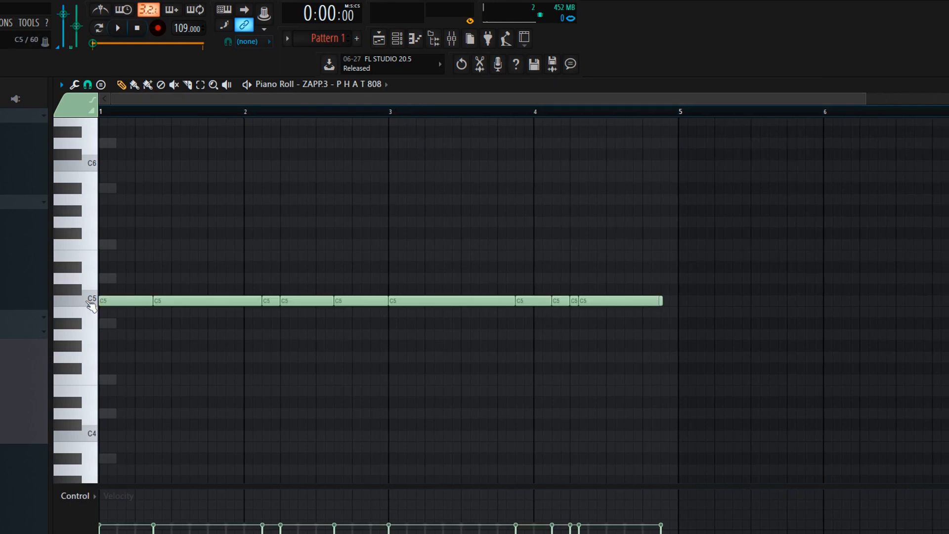
mouse_move(662, 300)
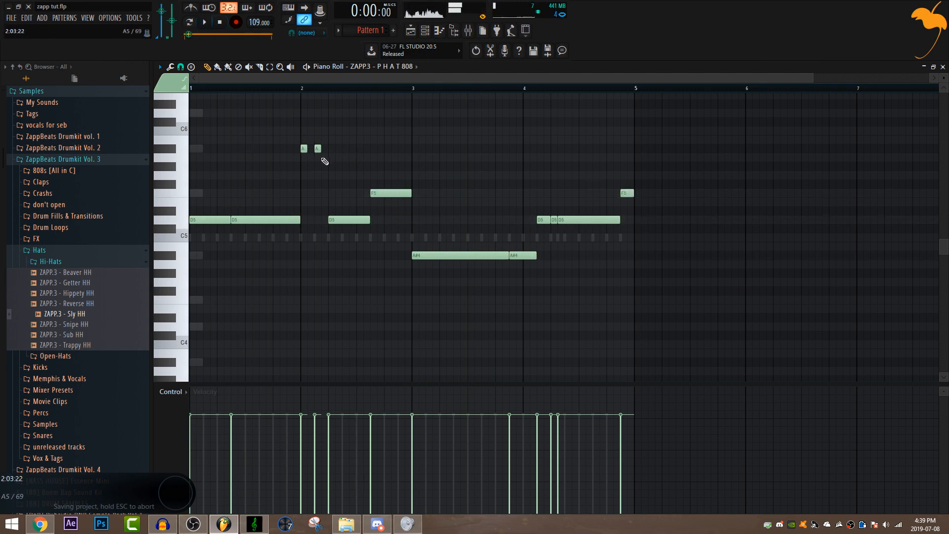
click(204, 23)
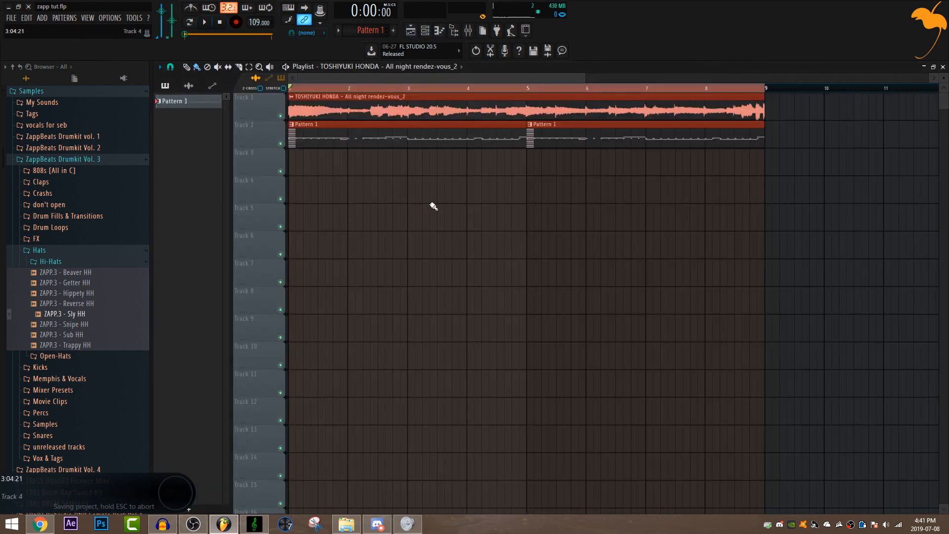
Split Pattern 1 by channel and lay the 808, kick, hi-hat and snare patterns on tracks 2–5
click(338, 31)
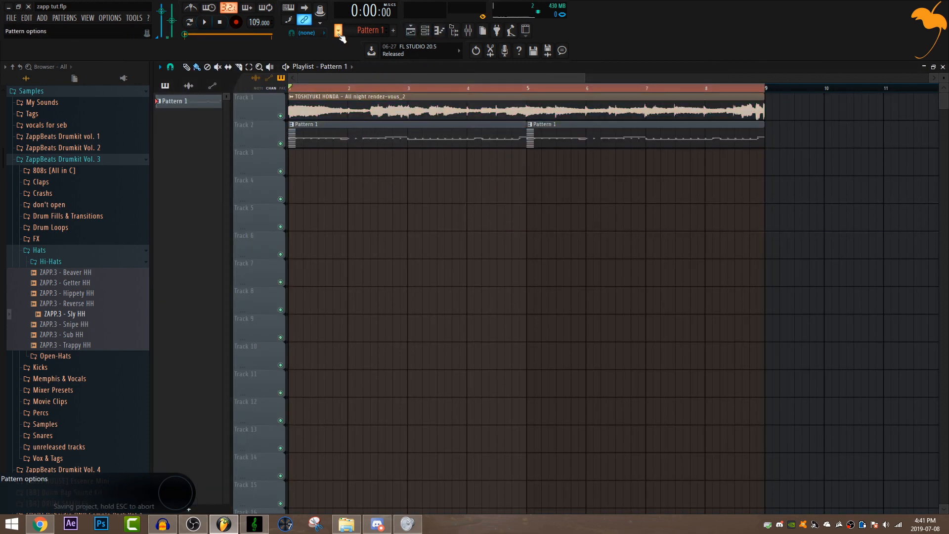
click(338, 31)
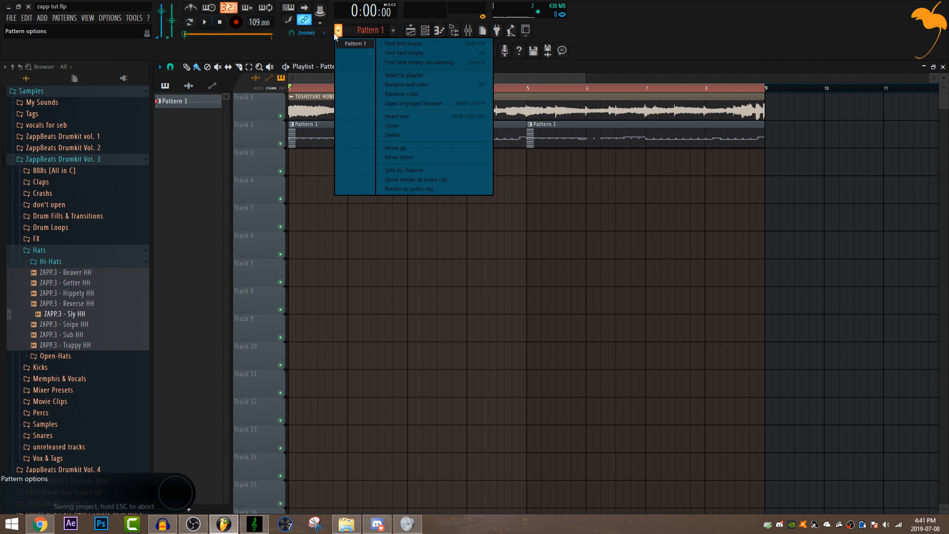
click(403, 170)
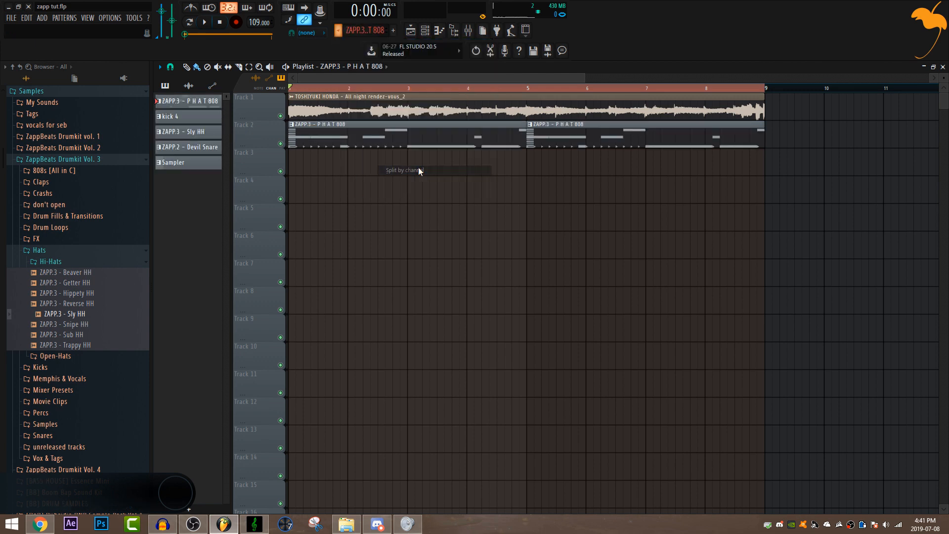
click(402, 170)
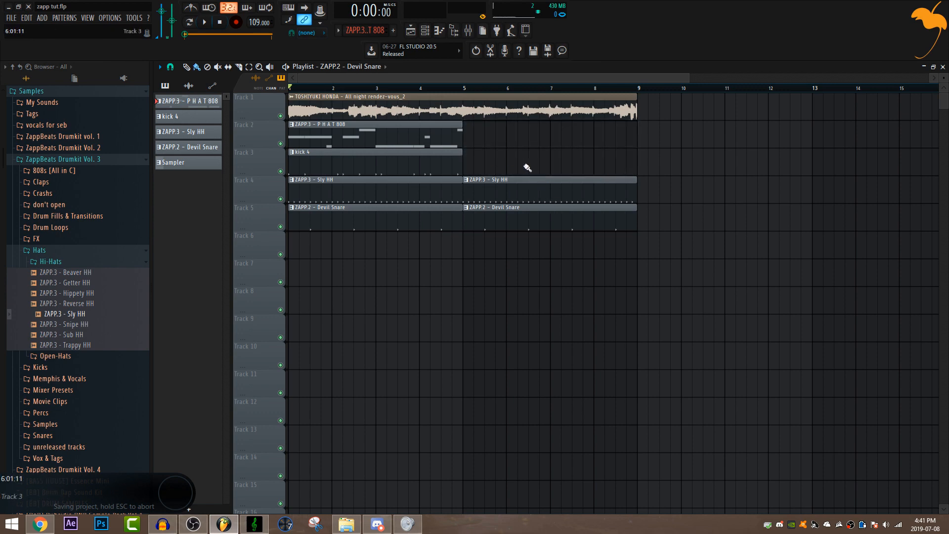
mouse_move(522, 104)
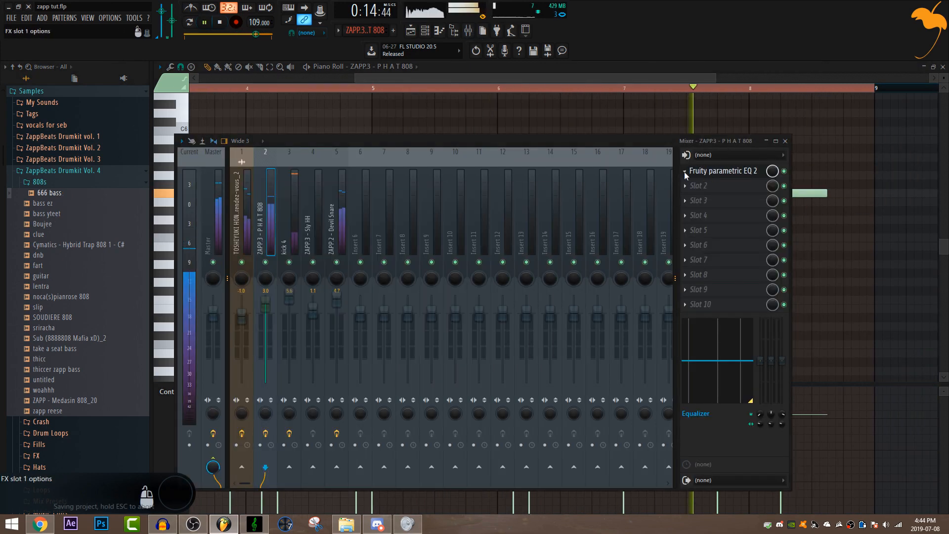
Load Fruity parametric EQ 2 in the P H A T 808 insert's first FX slot
click(785, 140)
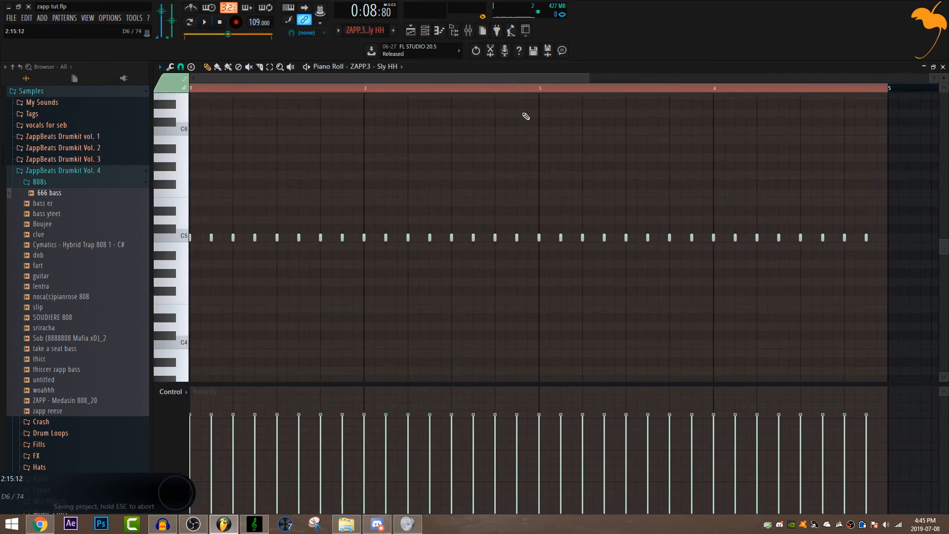
Use a finer Snap value and draw short hi-hat notes as a roll before bar 3
click(180, 66)
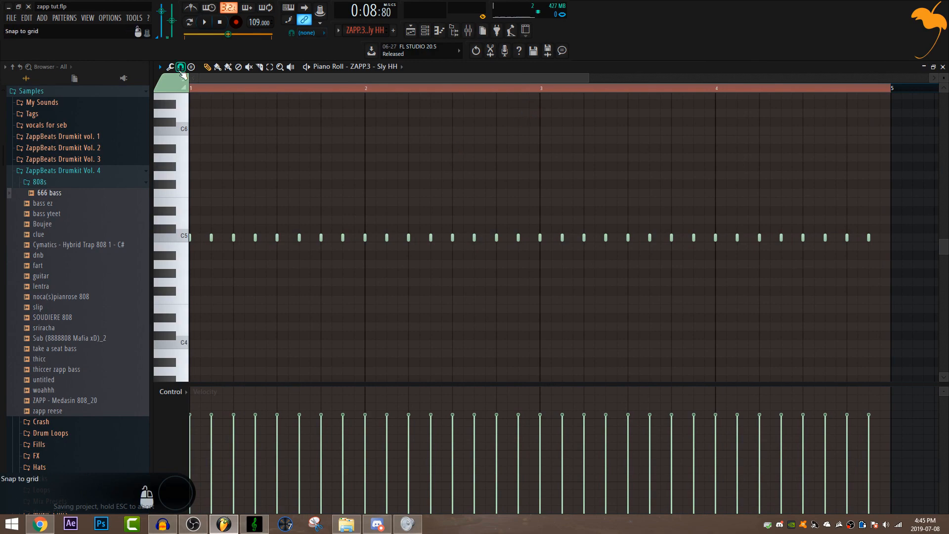
click(181, 68)
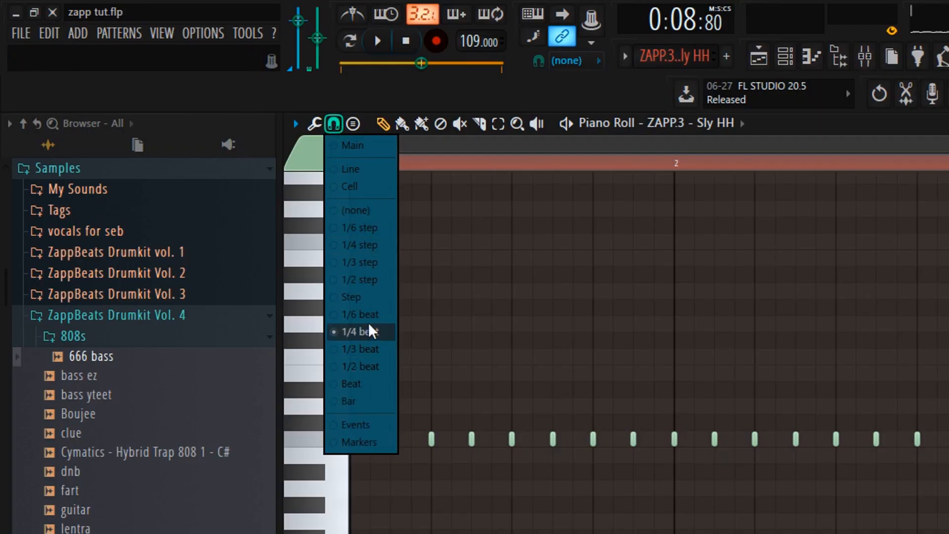
mouse_move(360, 315)
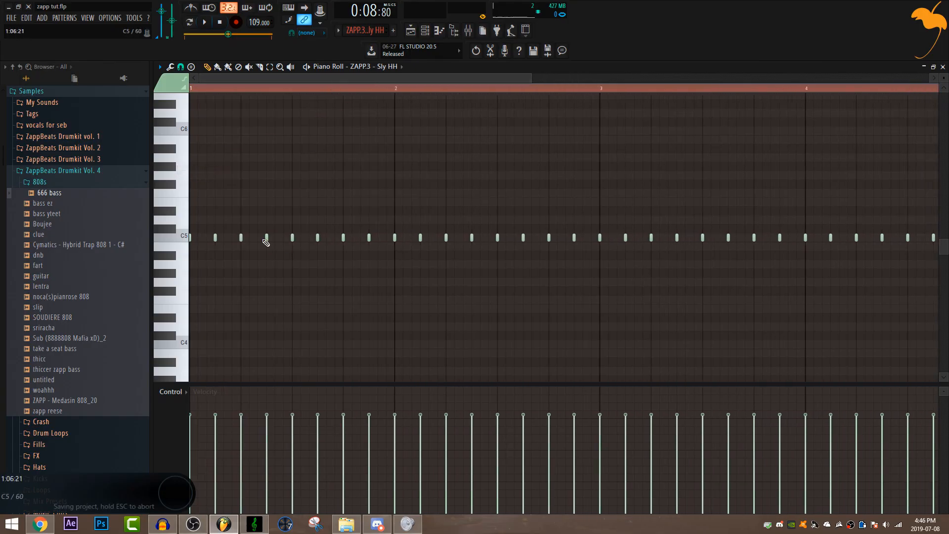
click(203, 23)
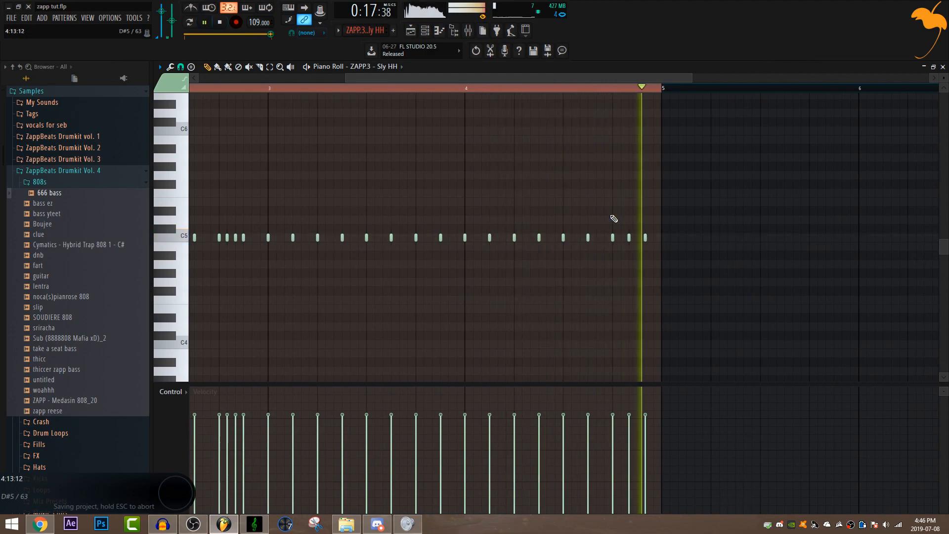
click(40, 524)
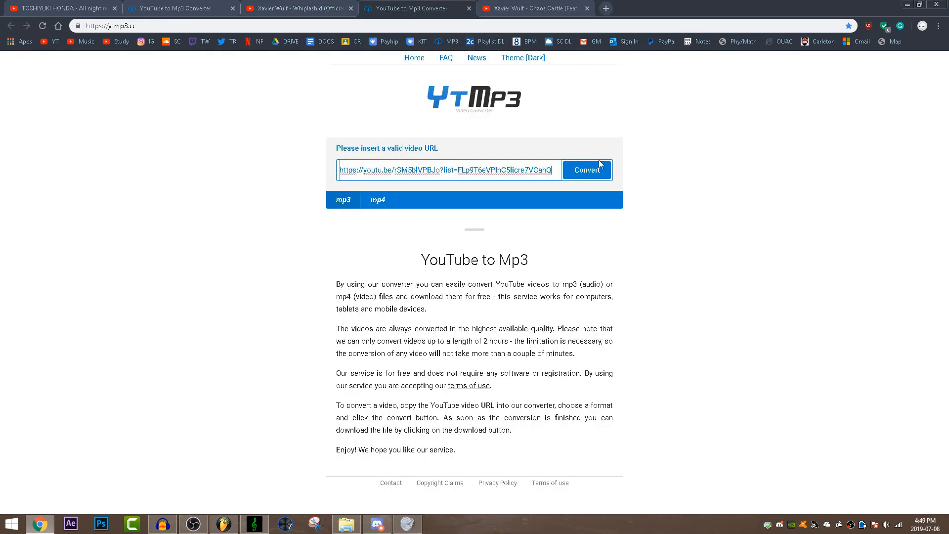